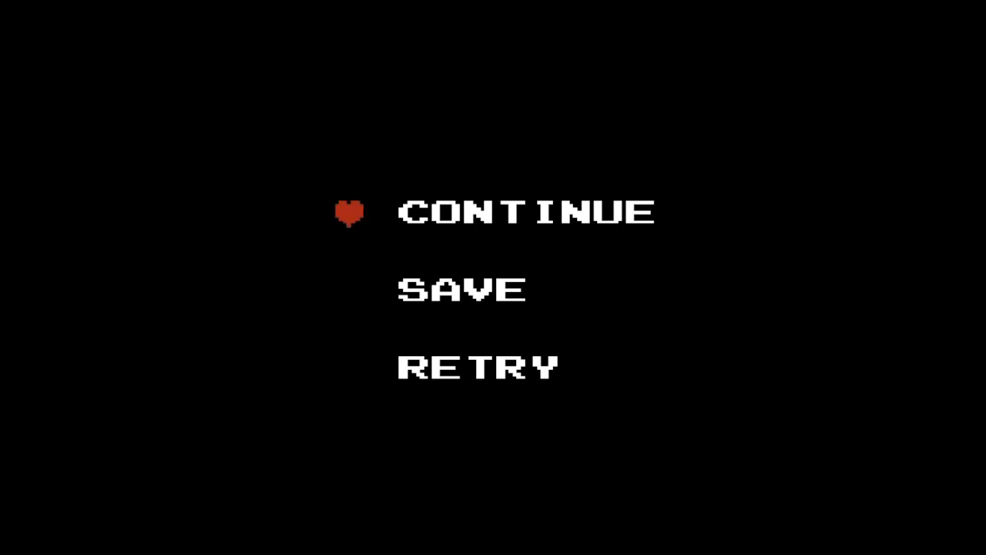
{"action": "key", "text": "Down"}
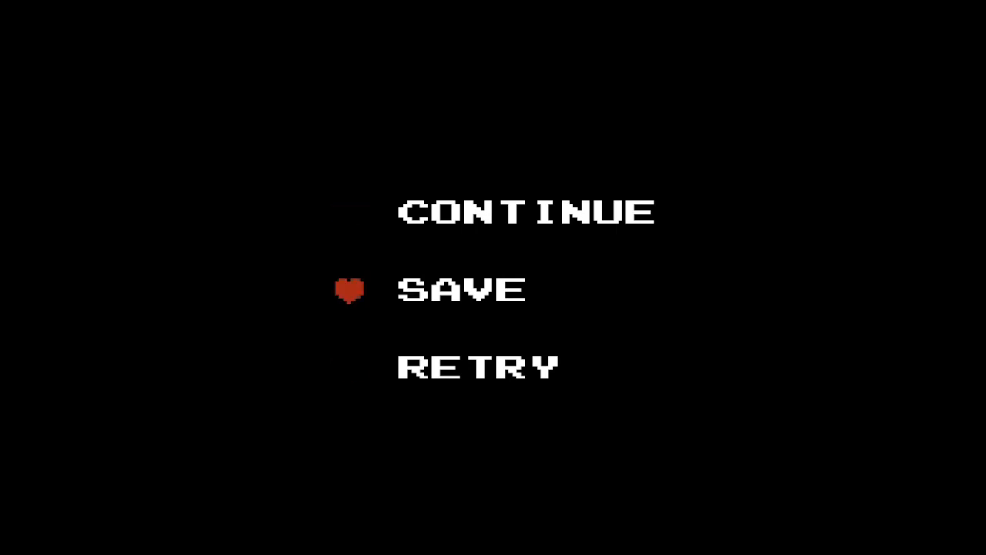
{"action": "key", "text": "Down"}
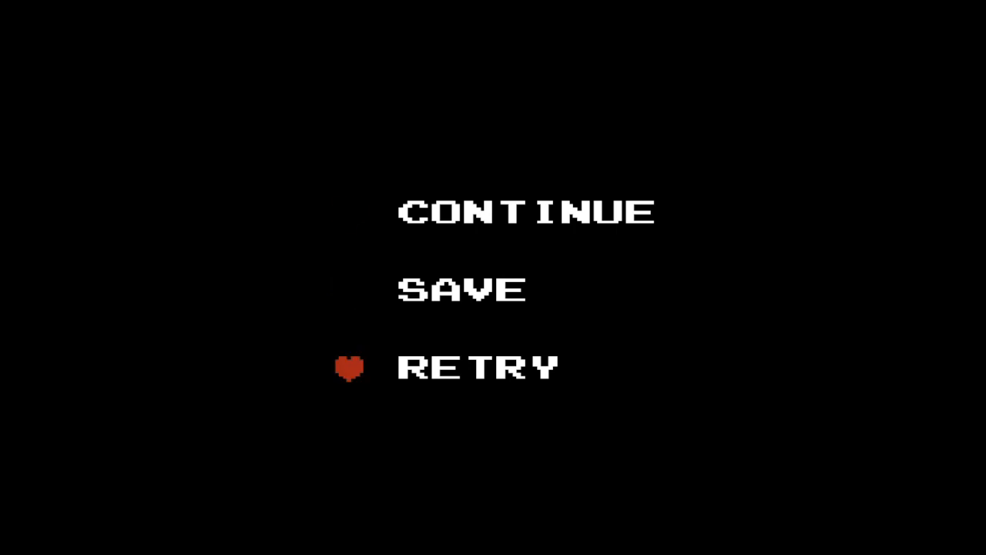
{"action": "key", "text": "Up"}
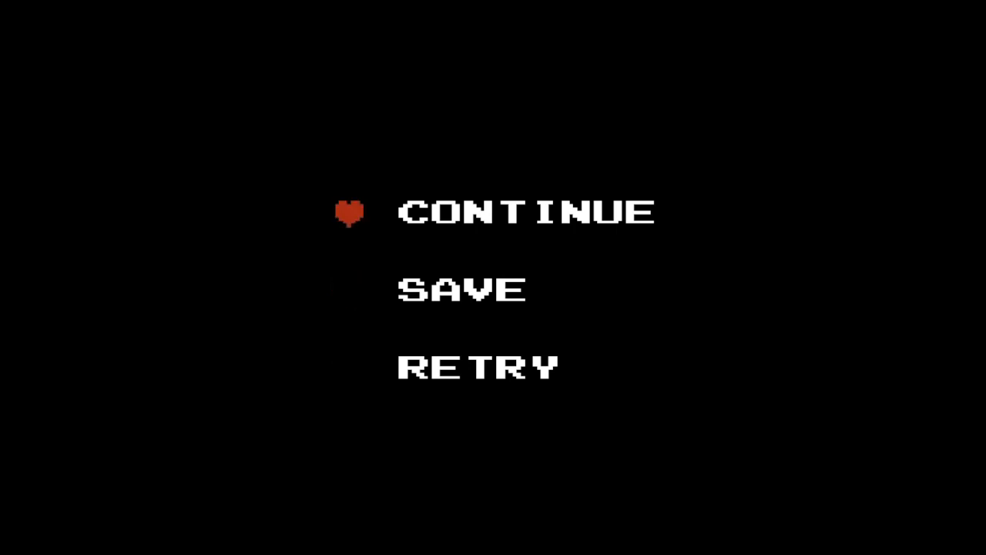
{"action": "key", "text": "Down"}
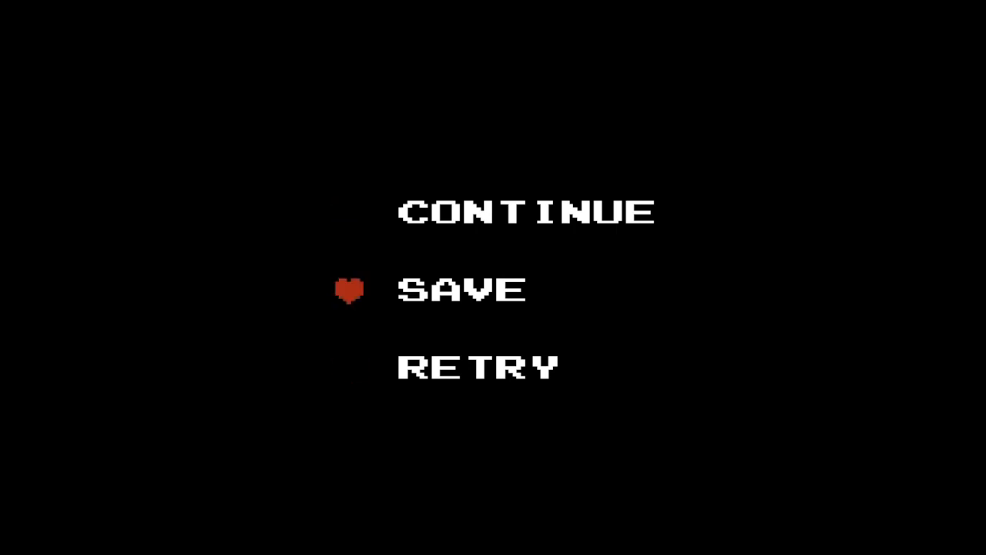
{"action": "key", "text": "Down"}
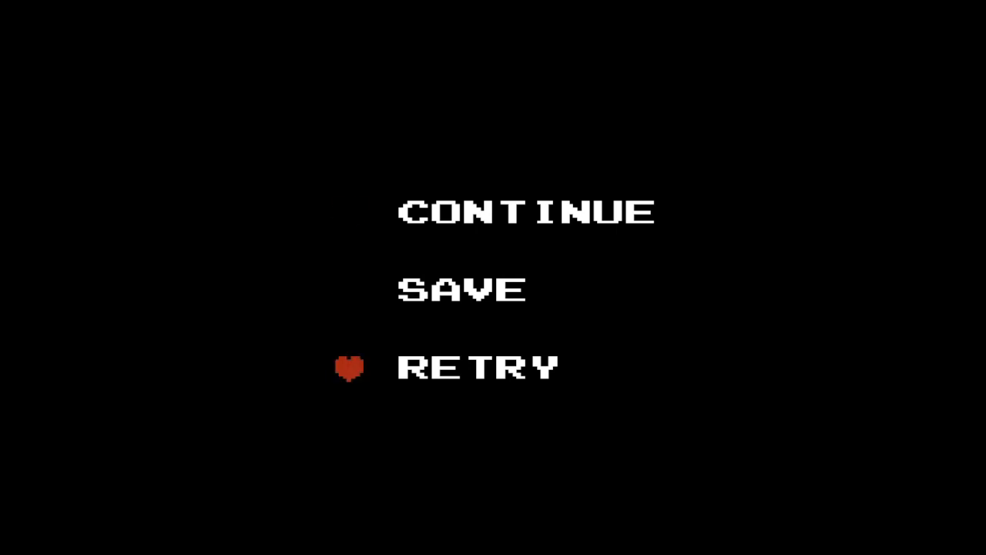
{"action": "key", "text": "Up"}
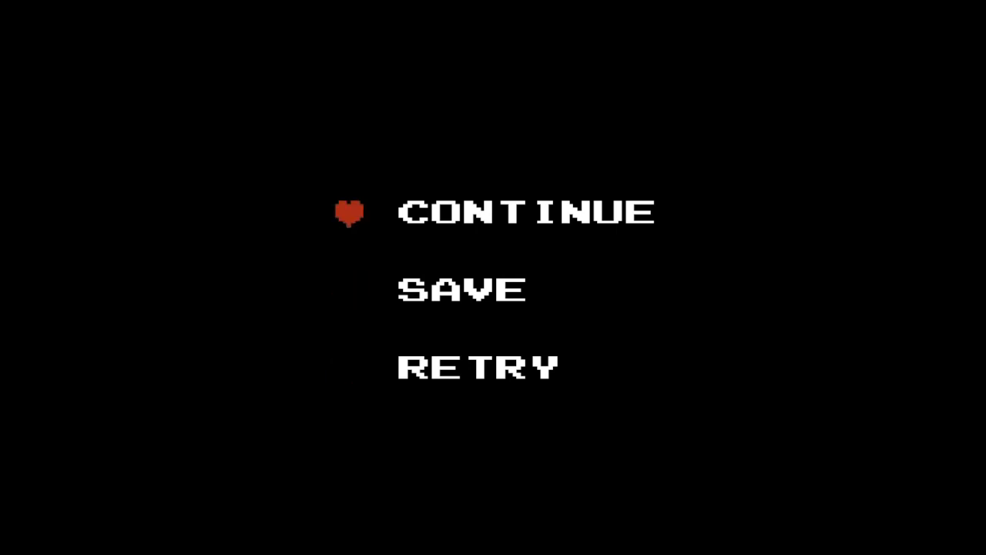
{"action": "key", "text": "Down"}
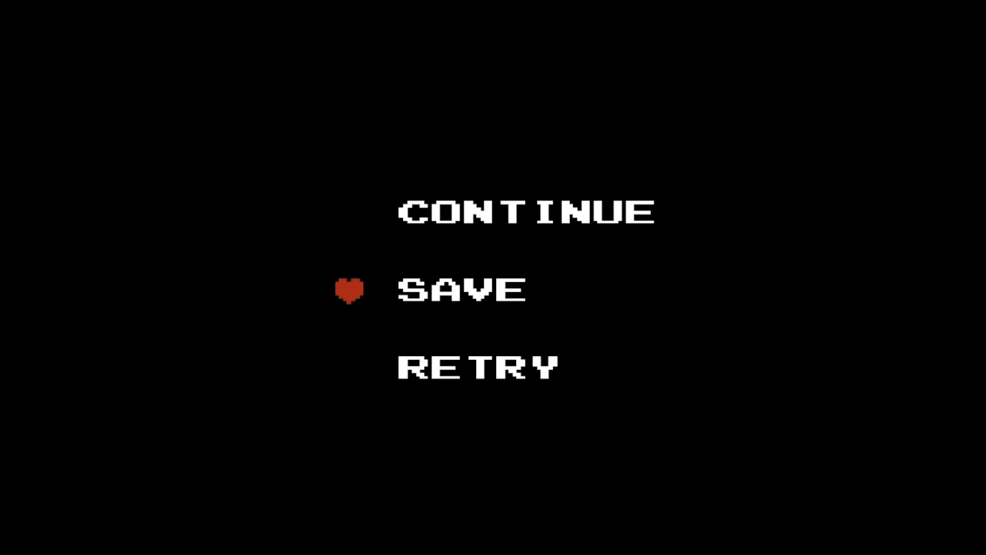
{"action": "key", "text": "Down"}
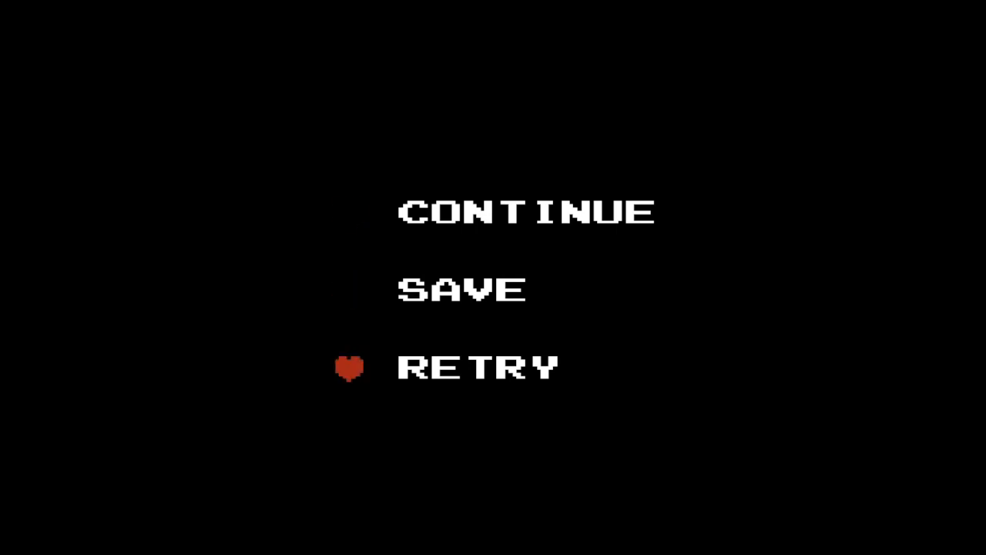
{"action": "key", "text": "Up"}
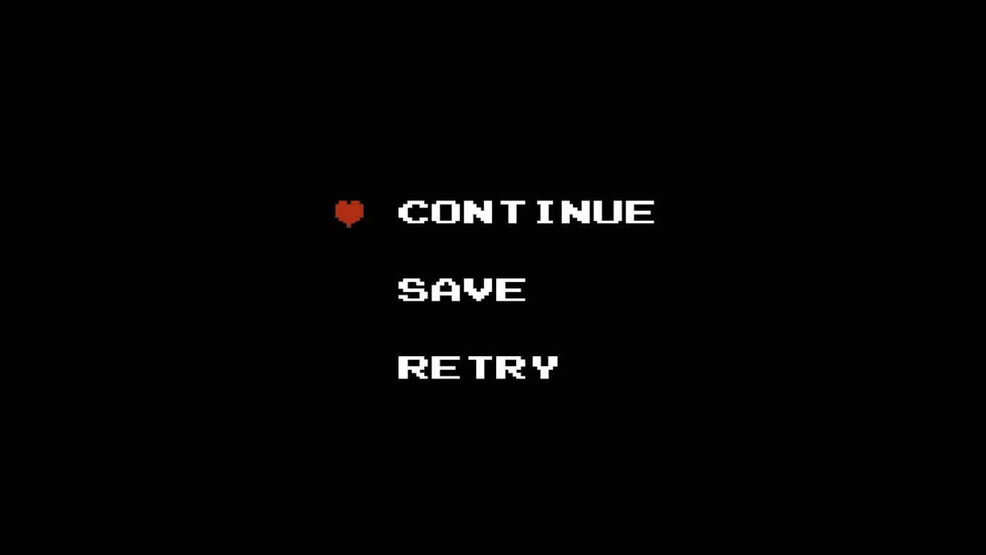
{"action": "key", "text": "Down"}
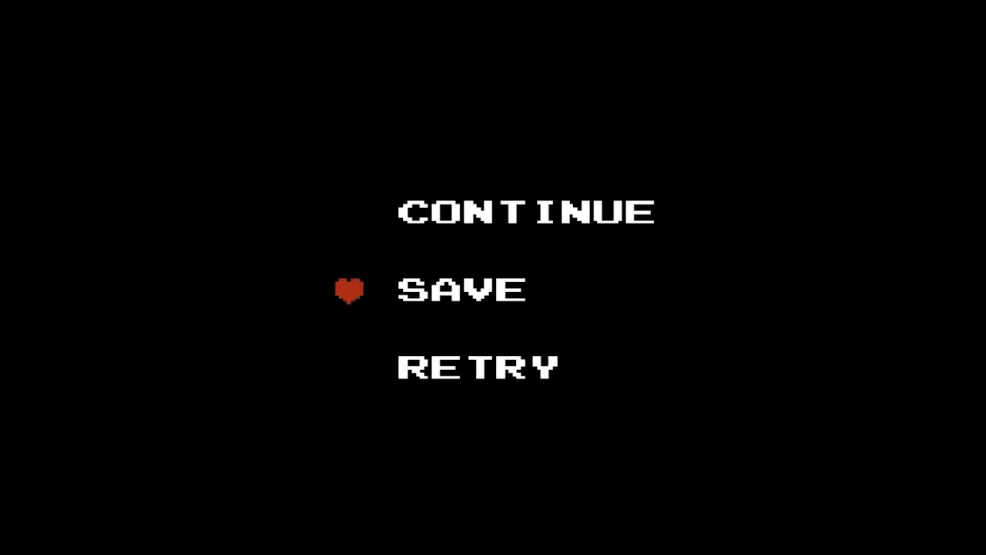
{"action": "key", "text": "Down"}
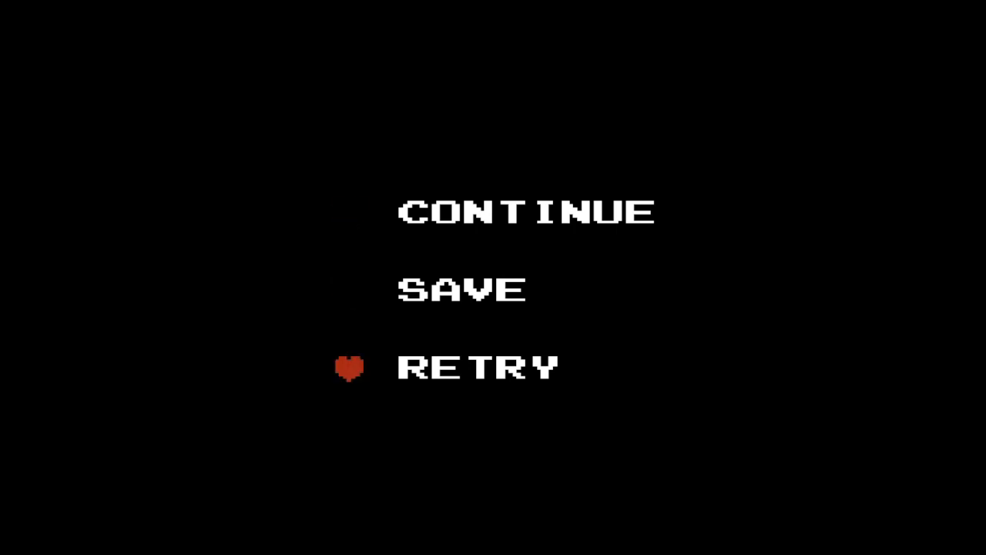
{"action": "key", "text": "Up"}
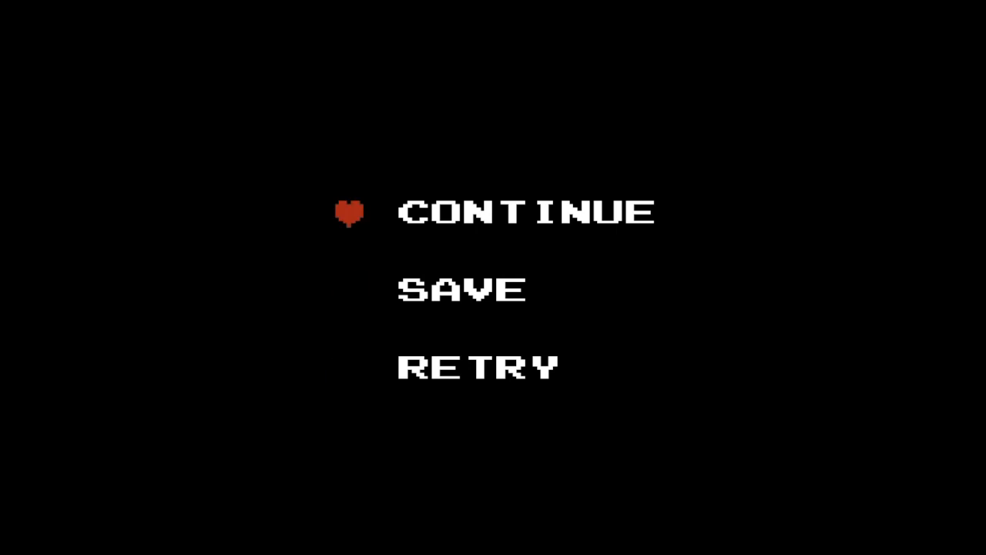
{"action": "key", "text": "Down"}
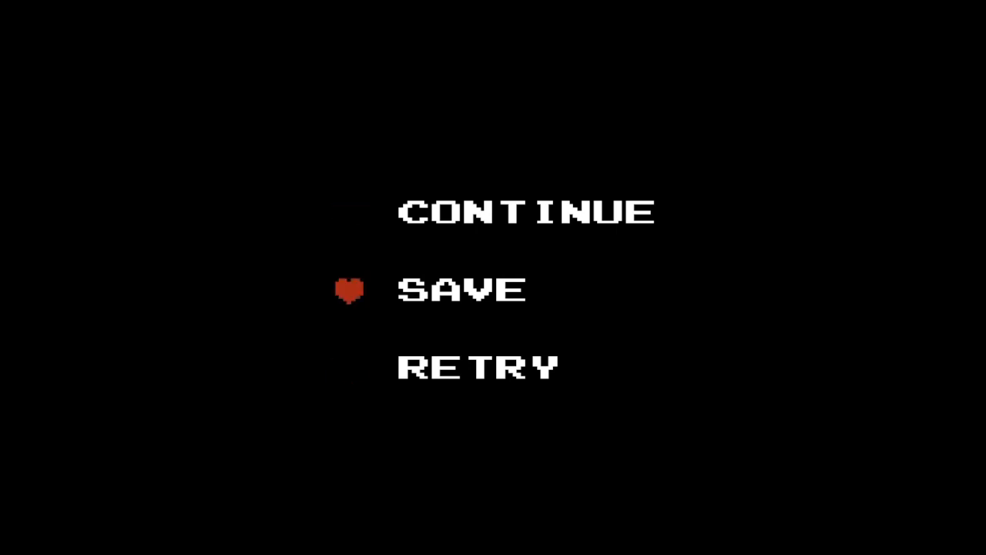
{"action": "key", "text": "Down"}
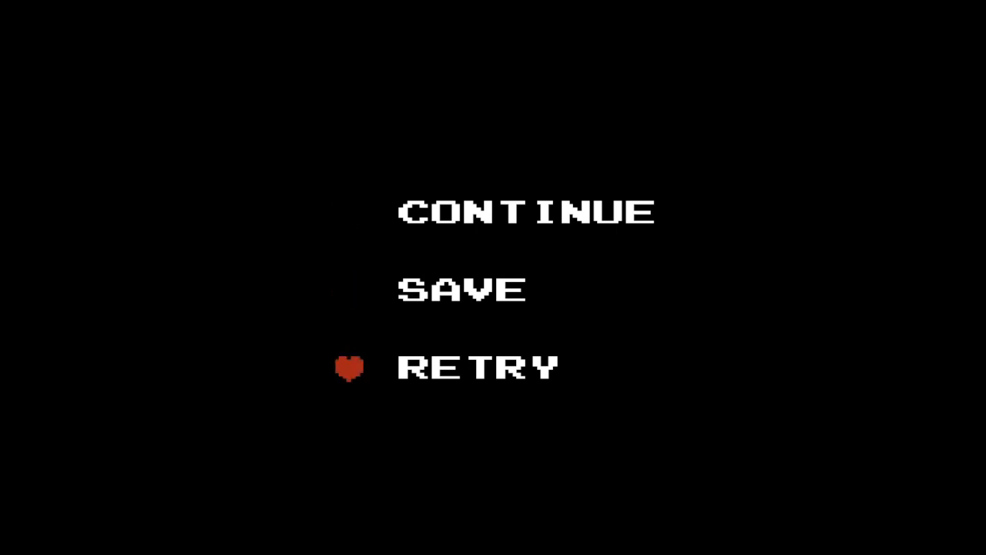
{"action": "key", "text": "Up"}
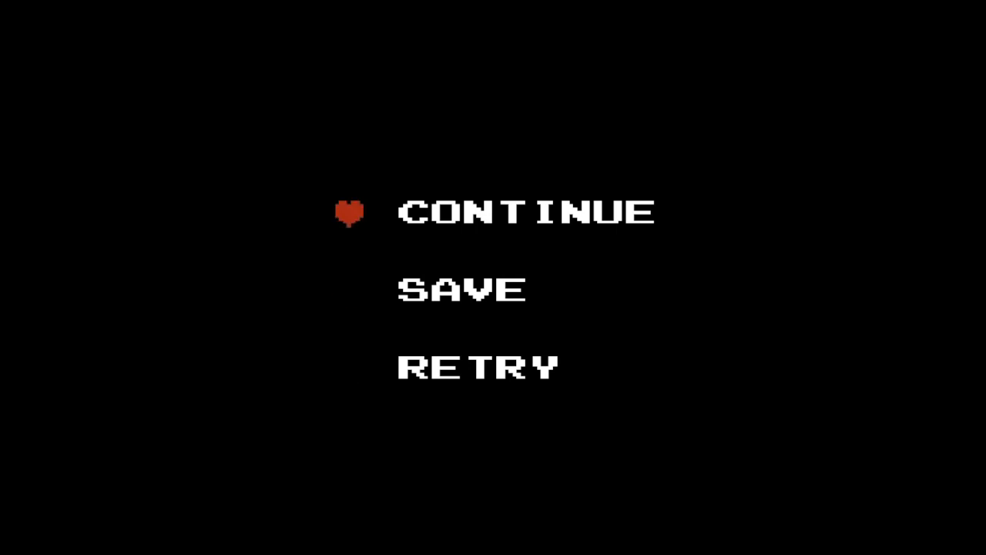
{"action": "key", "text": "Down"}
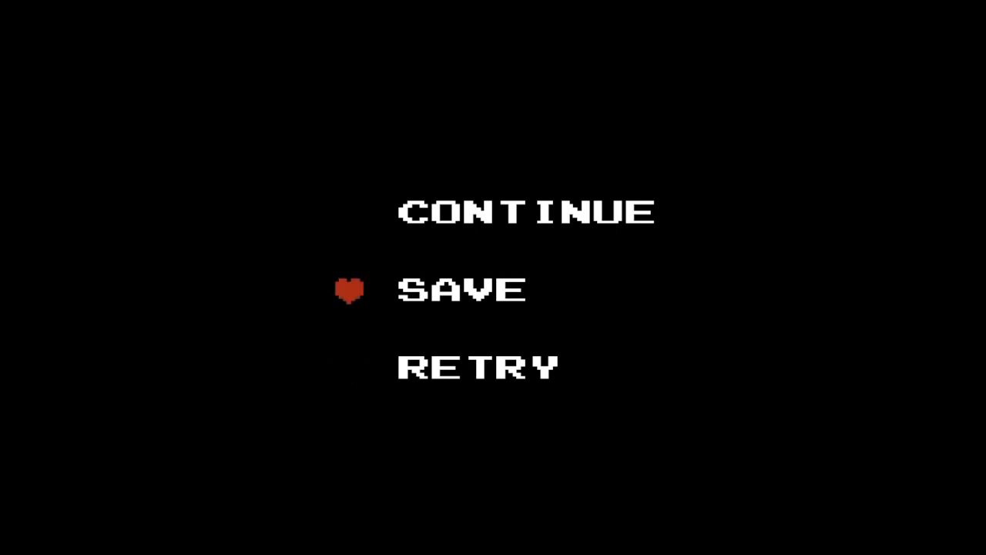
{"action": "key", "text": "Down"}
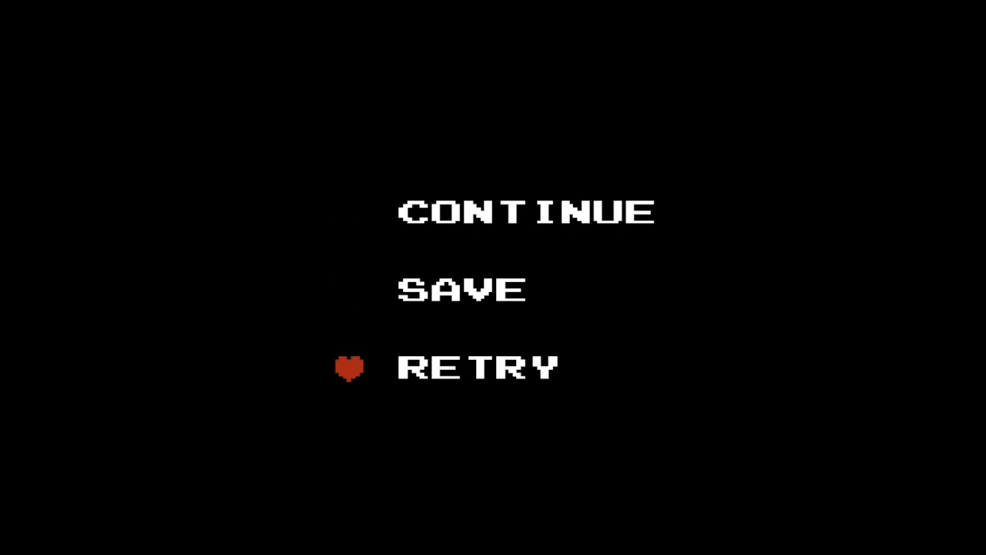
{"action": "key", "text": "Up"}
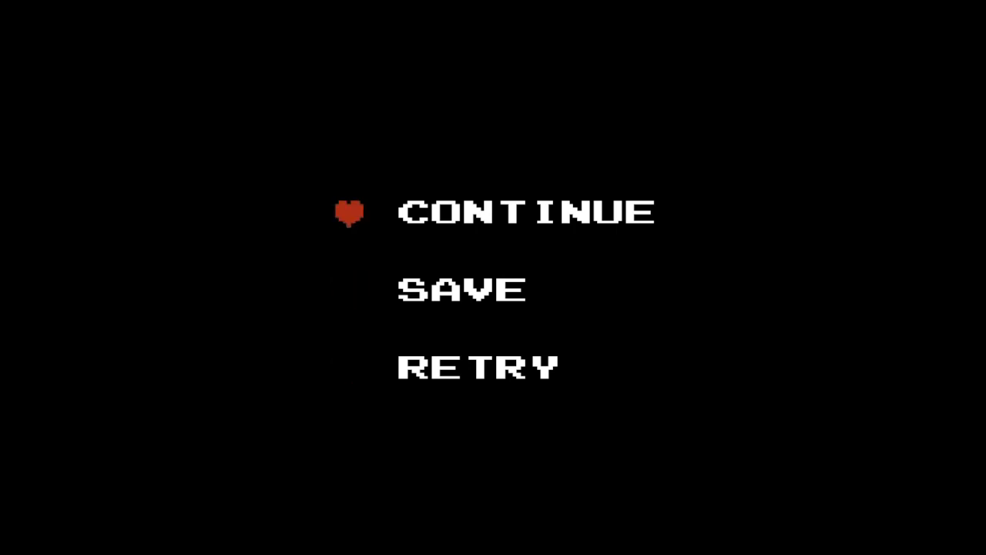
{"action": "key", "text": "Down"}
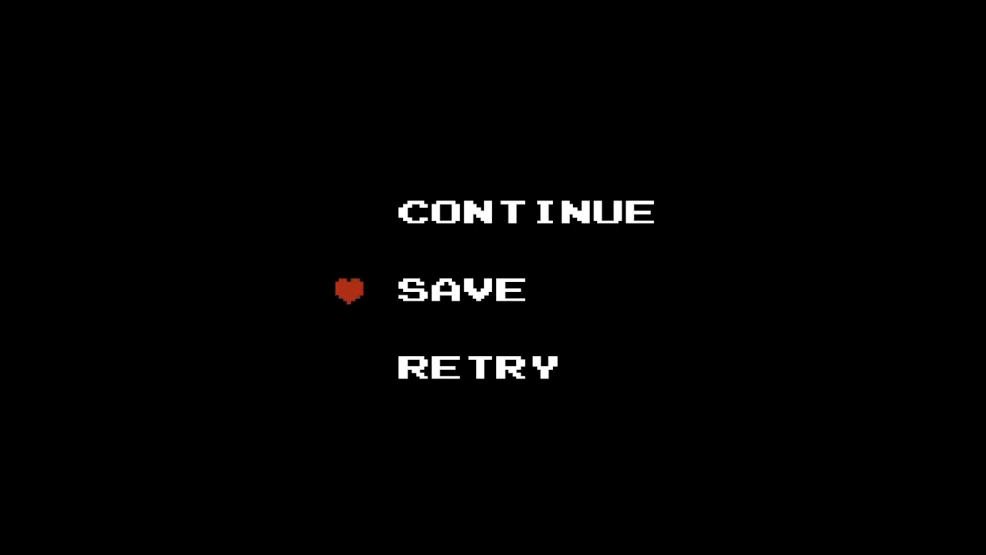
{"action": "key", "text": "Down"}
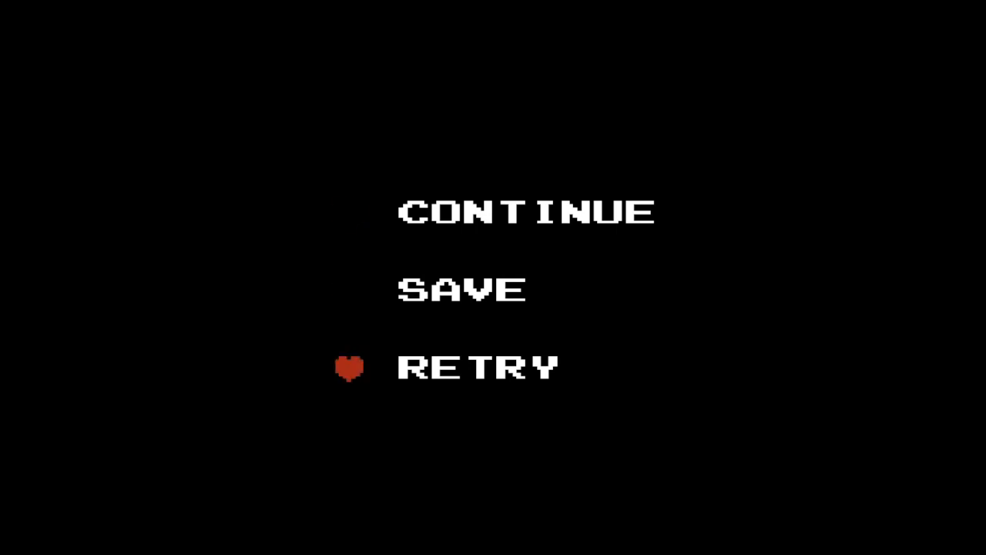
{"action": "key", "text": "Up"}
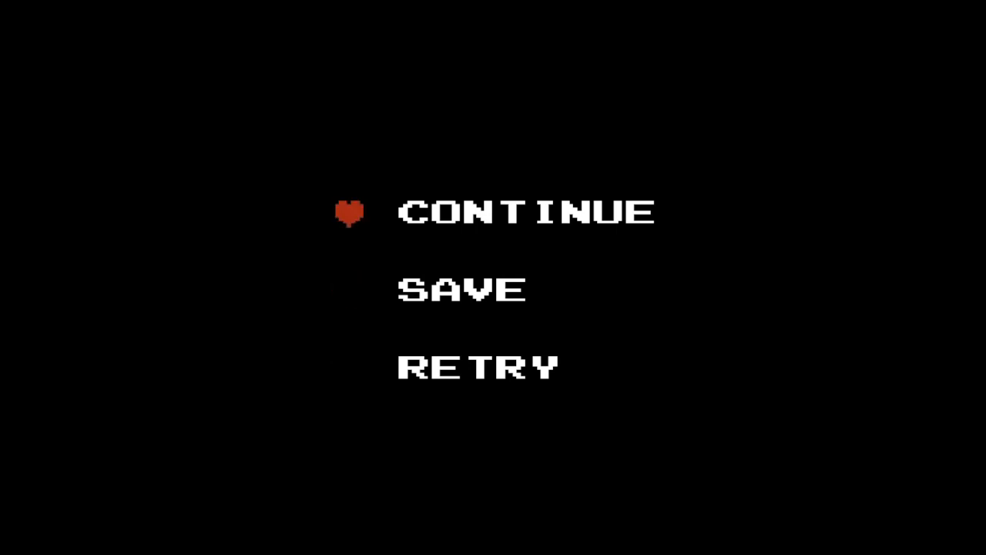
{"action": "key", "text": "Down"}
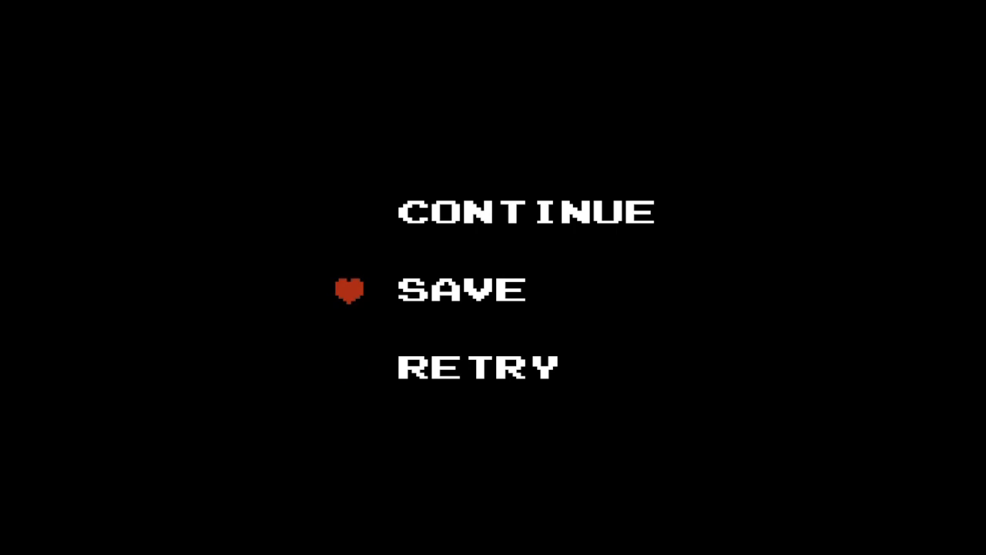
{"action": "key", "text": "Down"}
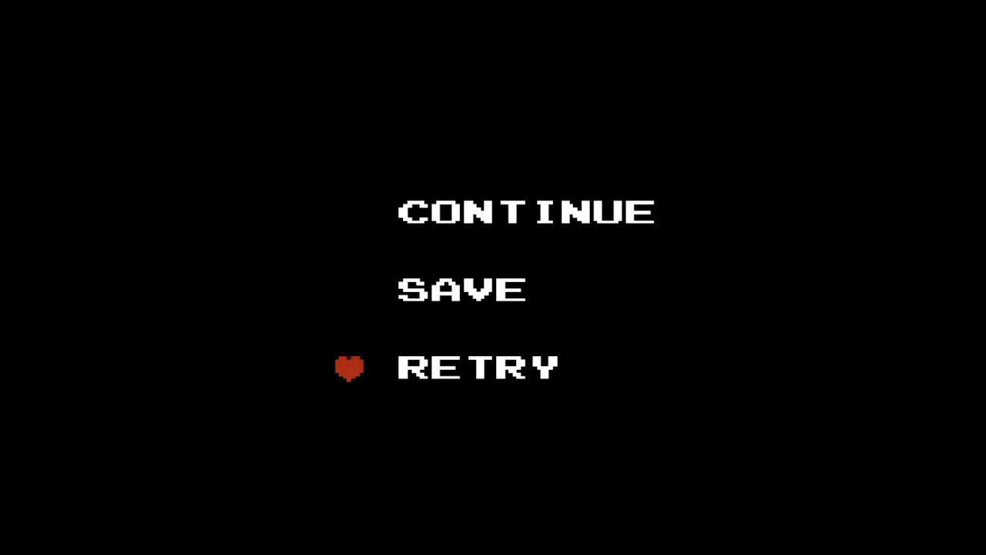
{"action": "key", "text": "Up"}
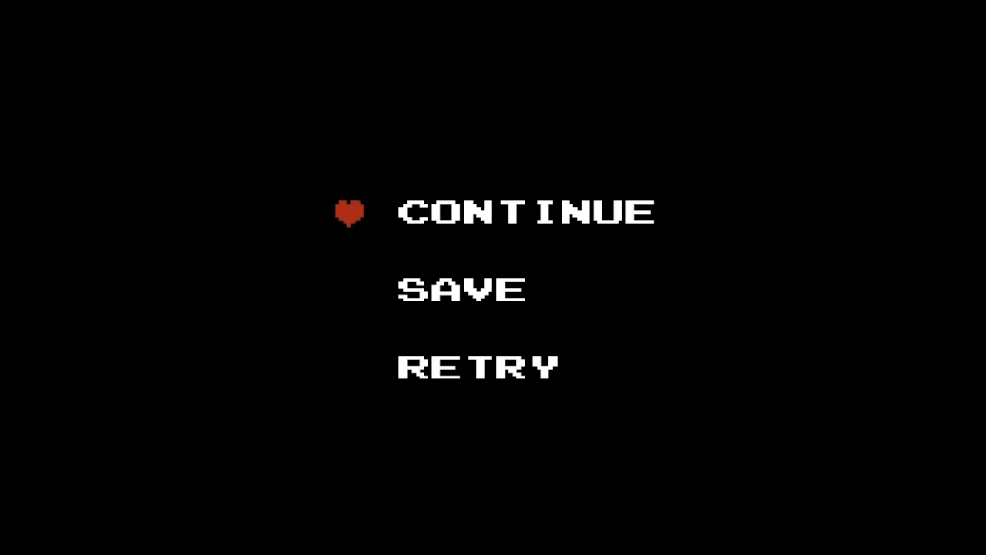
{"action": "key", "text": "Down"}
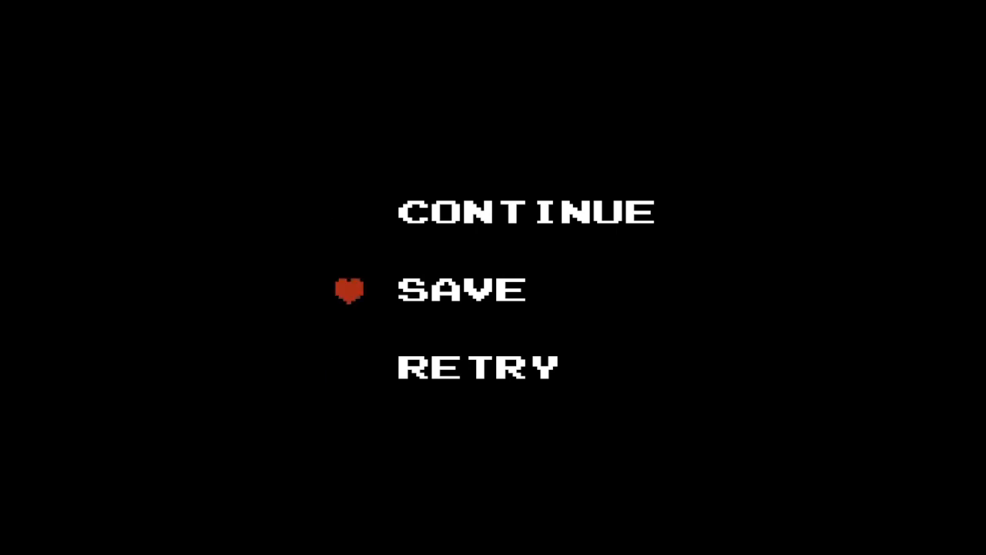
{"action": "key", "text": "Down"}
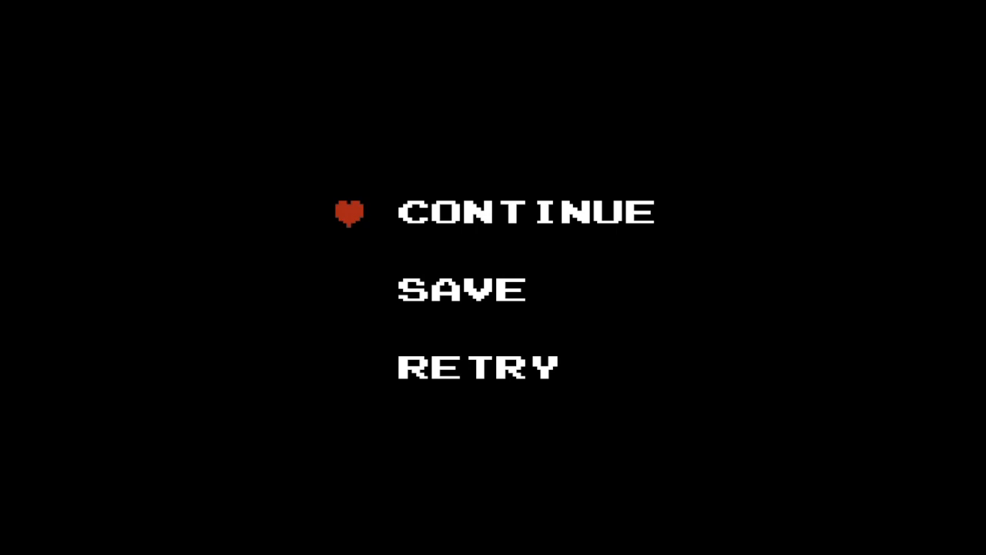
{"action": "key", "text": "Down"}
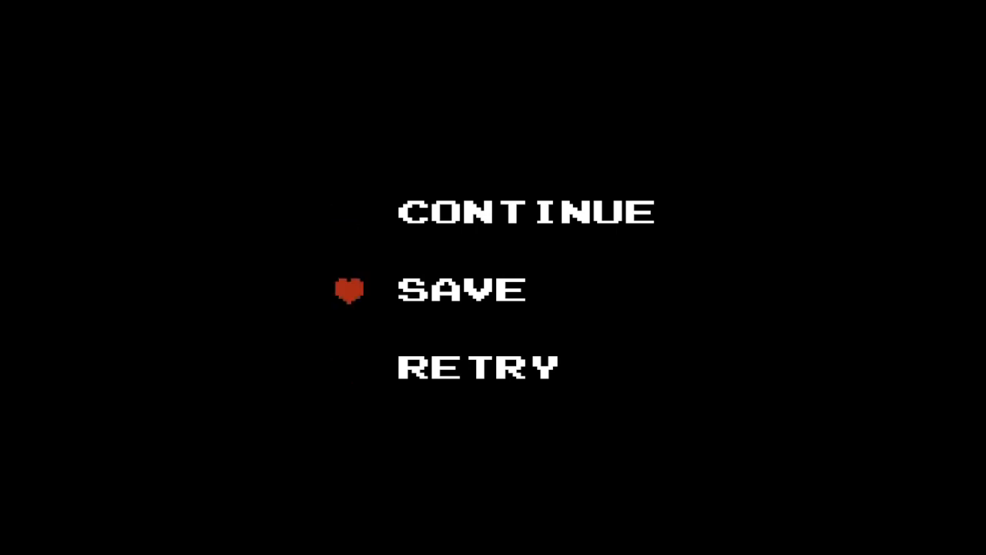
{"action": "key", "text": "Down"}
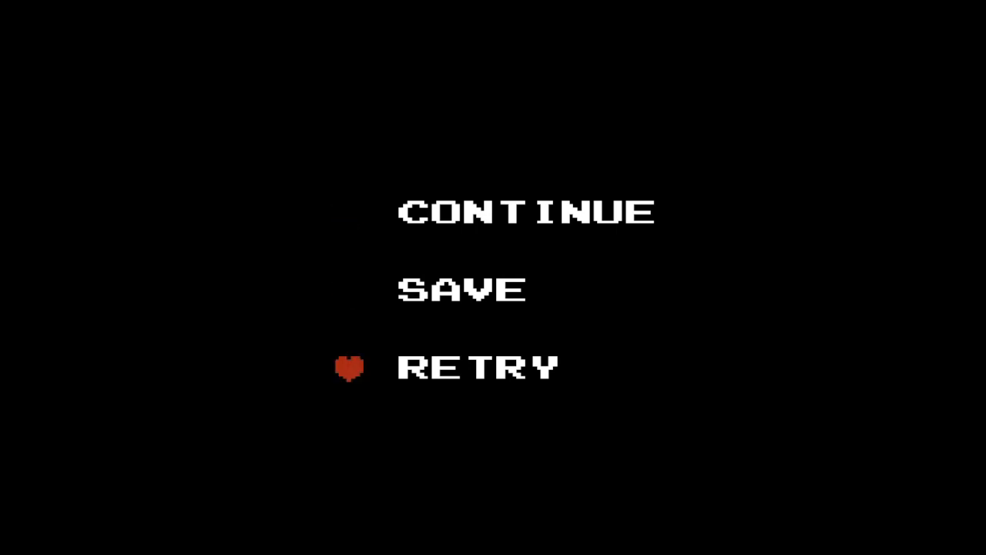
{"action": "key", "text": "Up"}
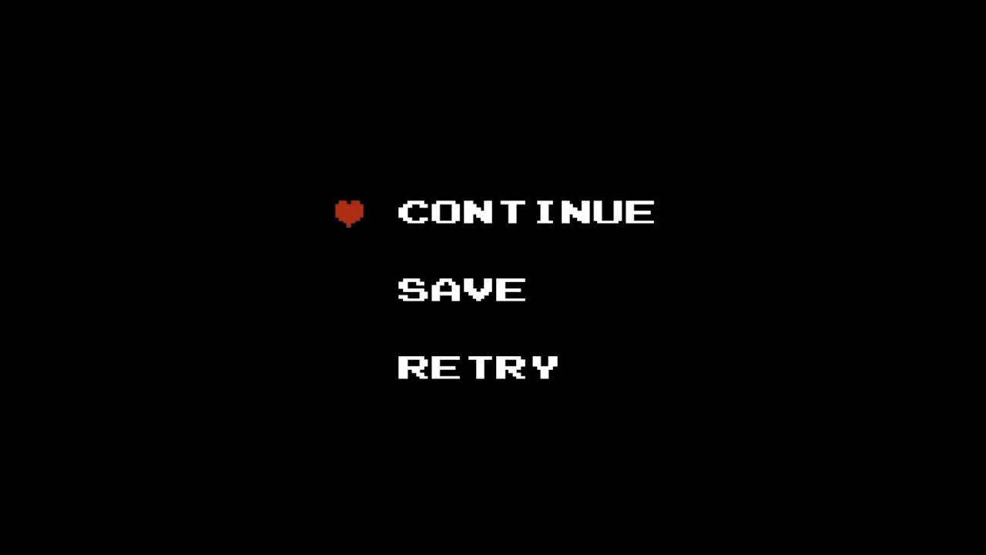
{"action": "key", "text": "Down"}
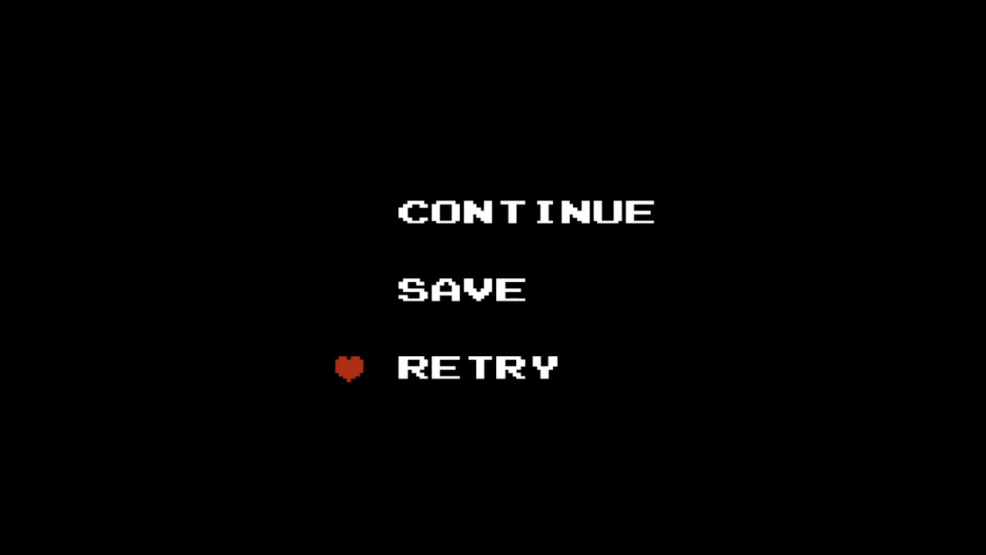
{"action": "key", "text": "Up"}
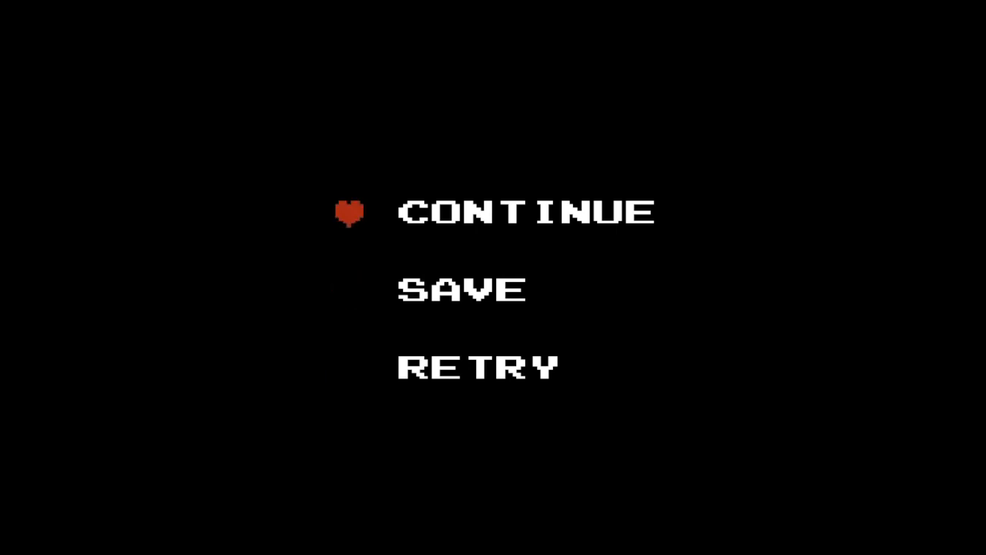
{"action": "key", "text": "Down"}
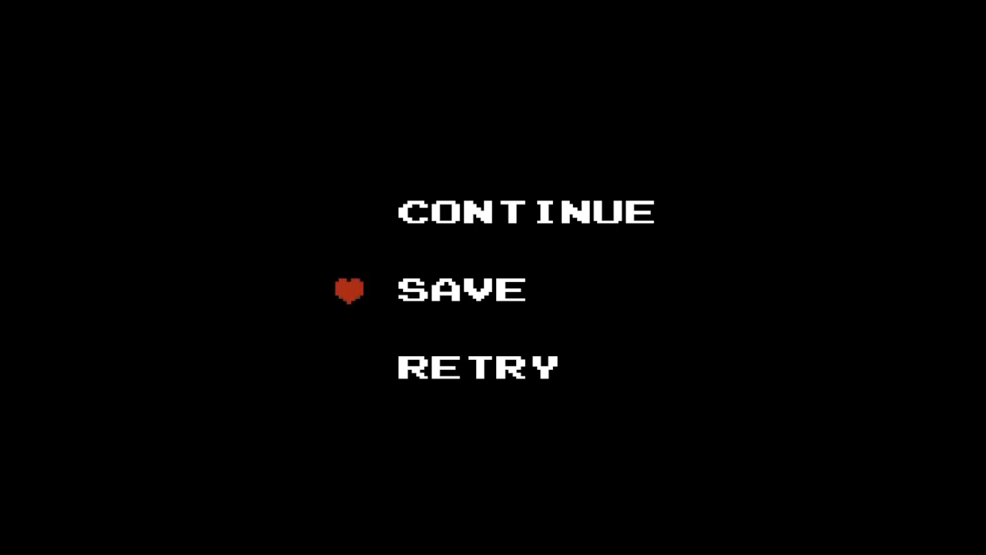
{"action": "key", "text": "Down"}
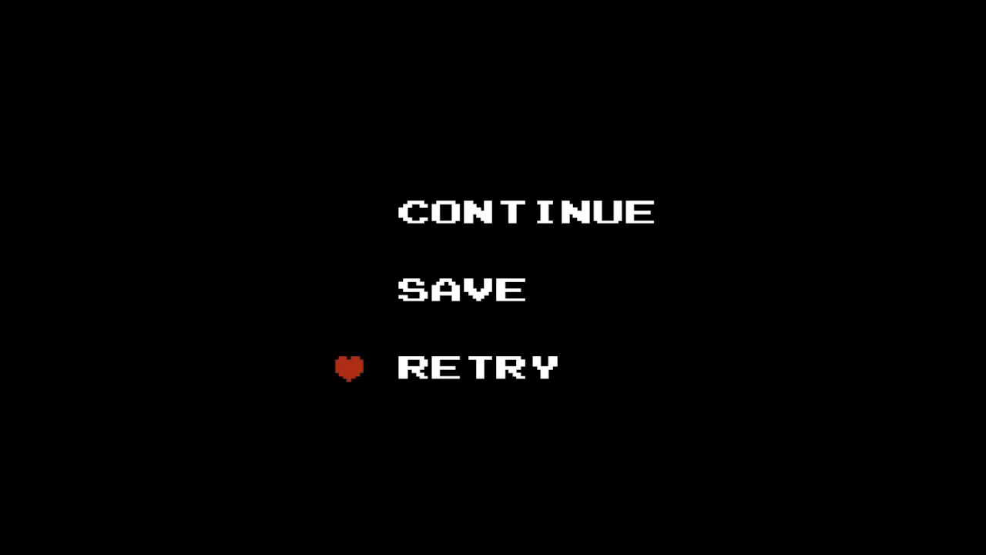
{"action": "key", "text": "Up"}
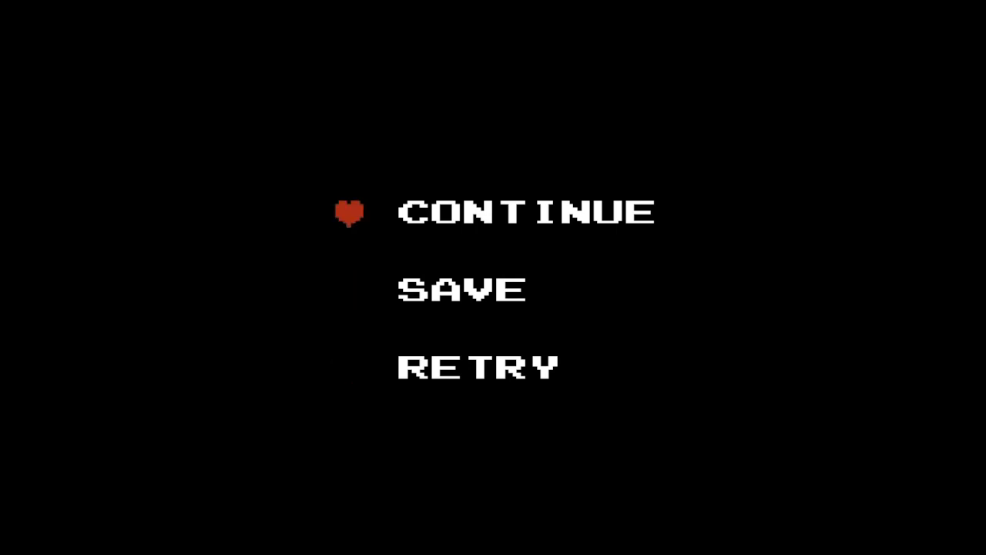
{"action": "key", "text": "Down"}
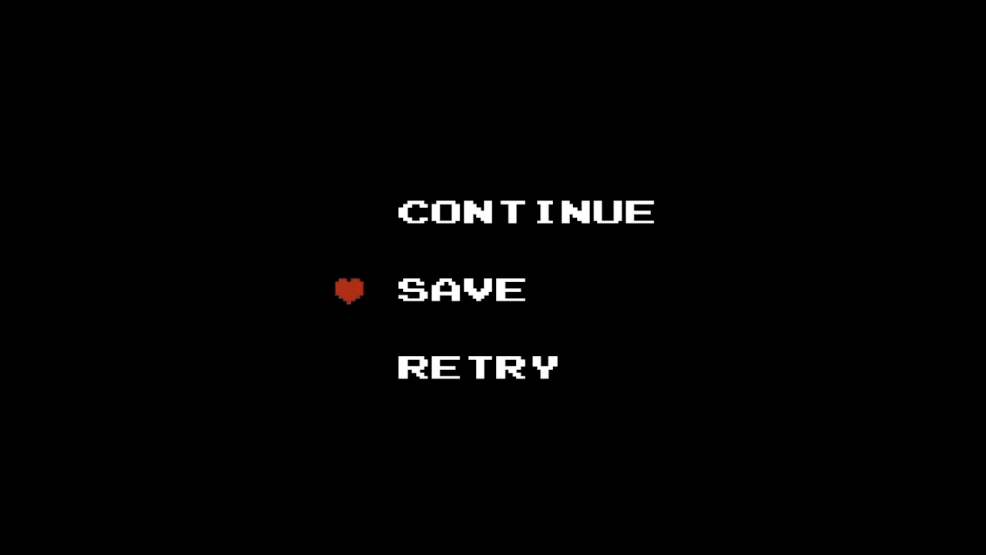
{"action": "key", "text": "Down"}
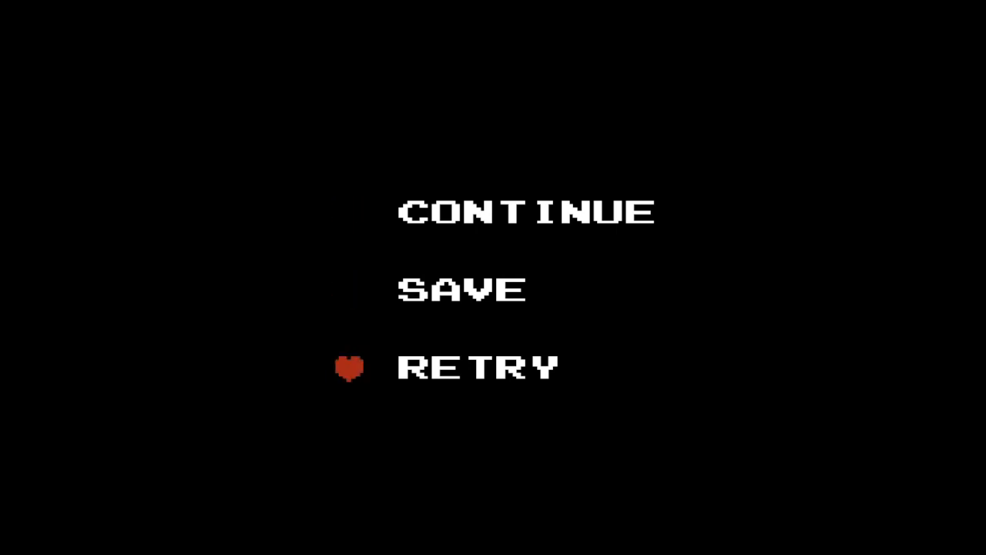
{"action": "key", "text": "Up"}
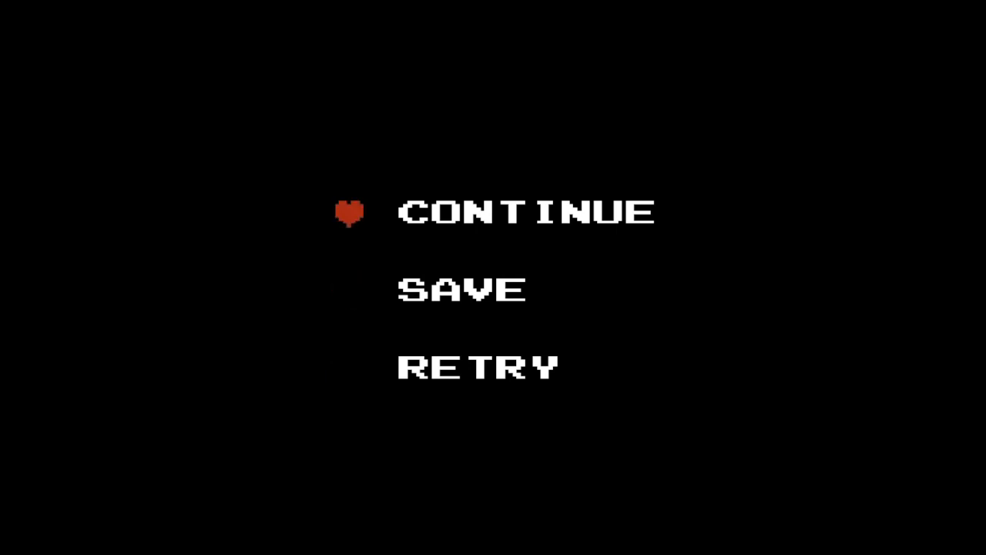
{"action": "key", "text": "Down"}
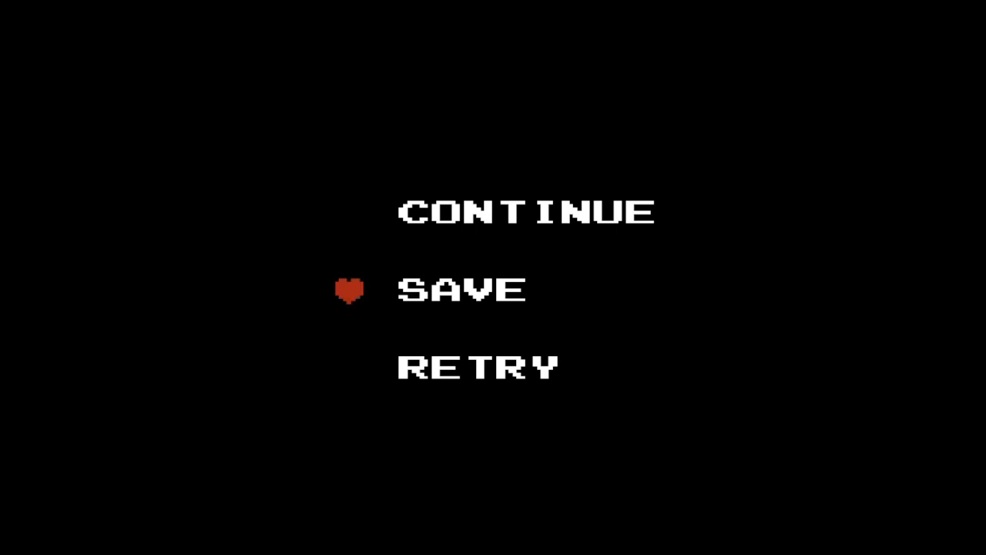
{"action": "key", "text": "Down"}
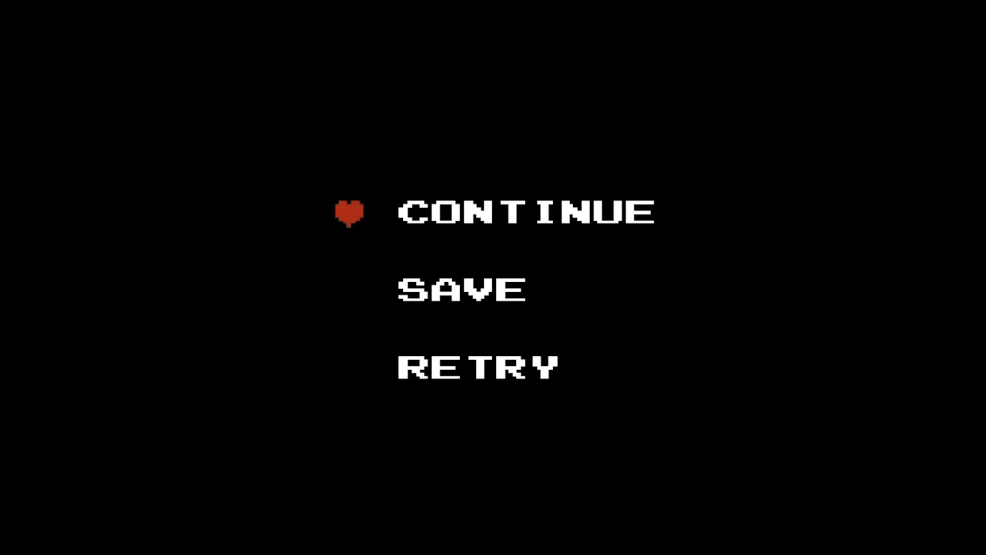
{"action": "key", "text": "Down"}
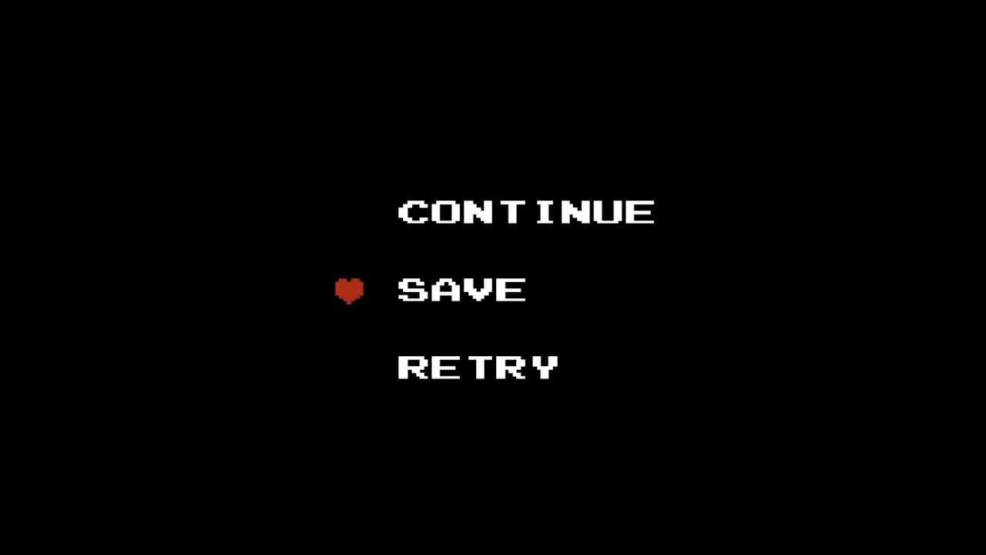
{"action": "key", "text": "Down"}
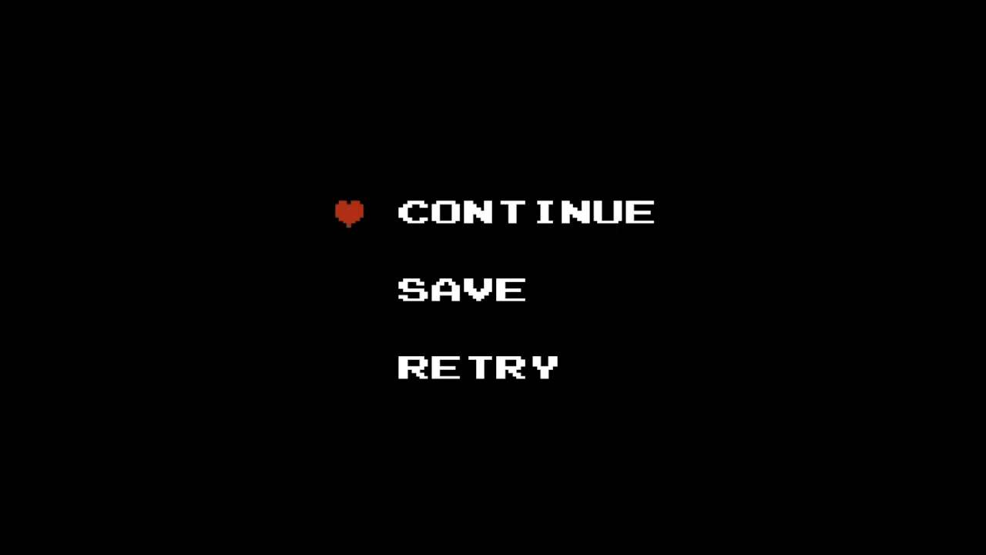
{"action": "key", "text": "Down"}
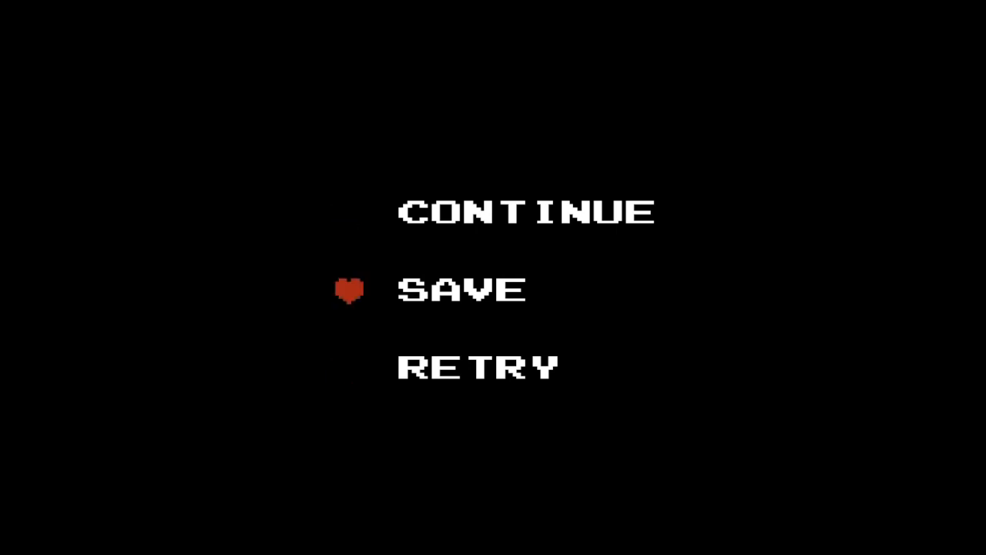
{"action": "key", "text": "Down"}
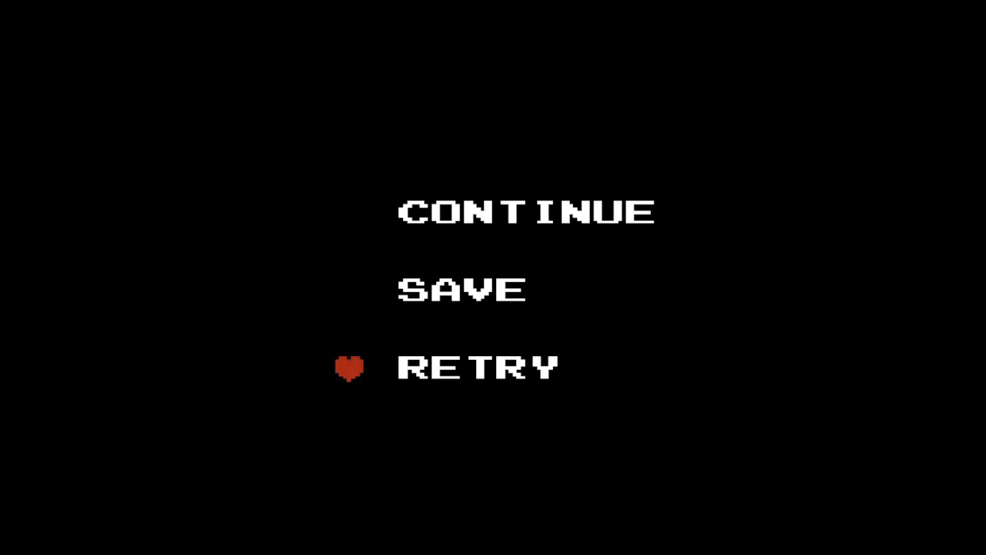
{"action": "key", "text": "Up"}
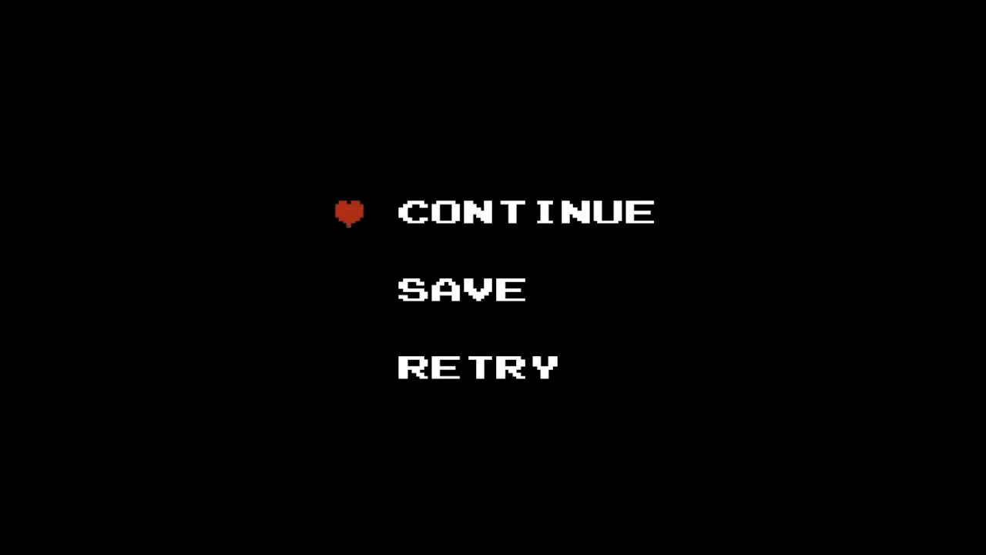
{"action": "key", "text": "Down"}
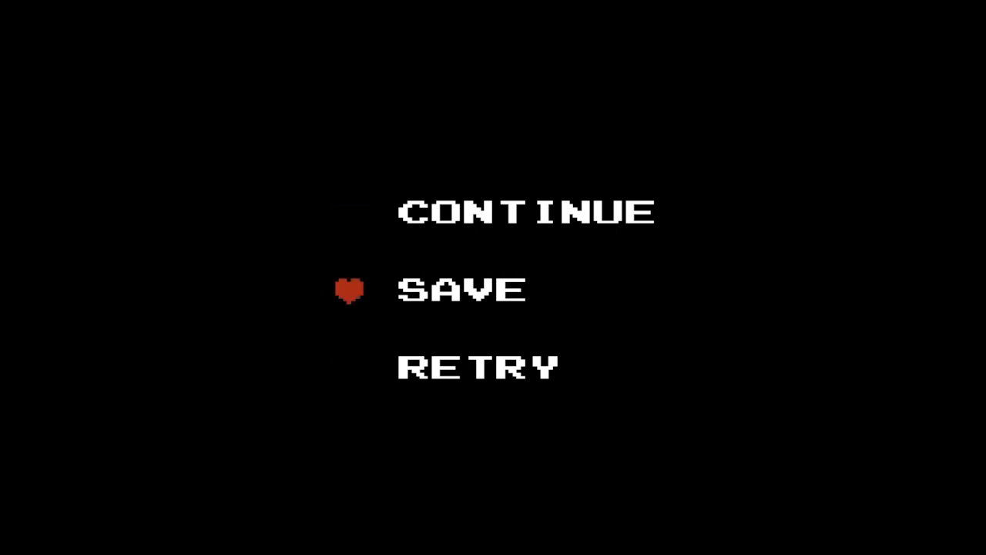
{"action": "key", "text": "Down"}
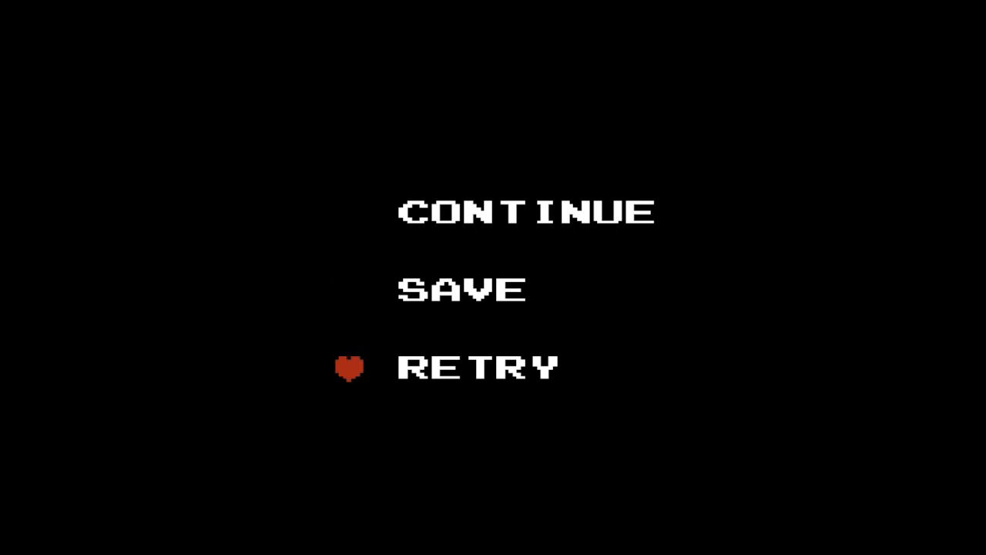
{"action": "key", "text": "Up"}
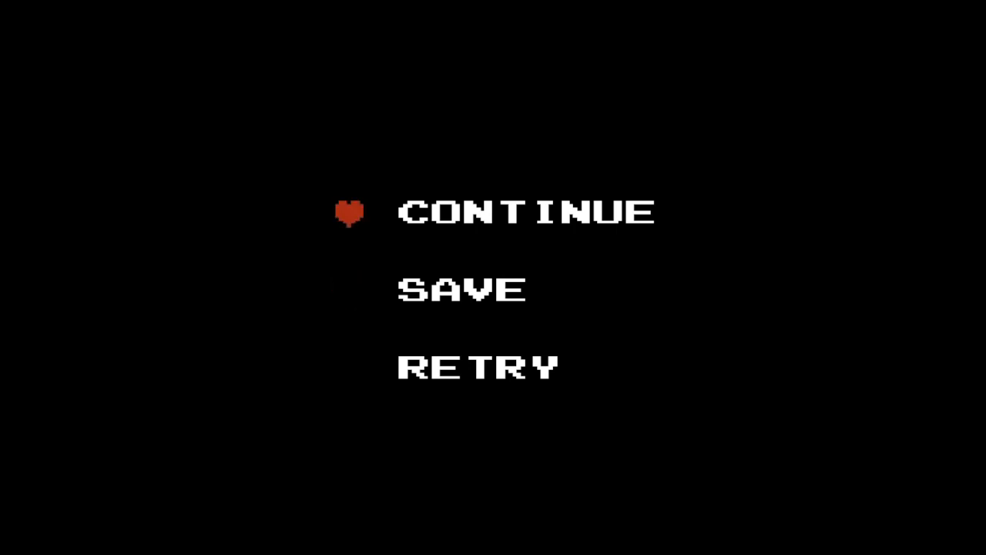
{"action": "key", "text": "Down"}
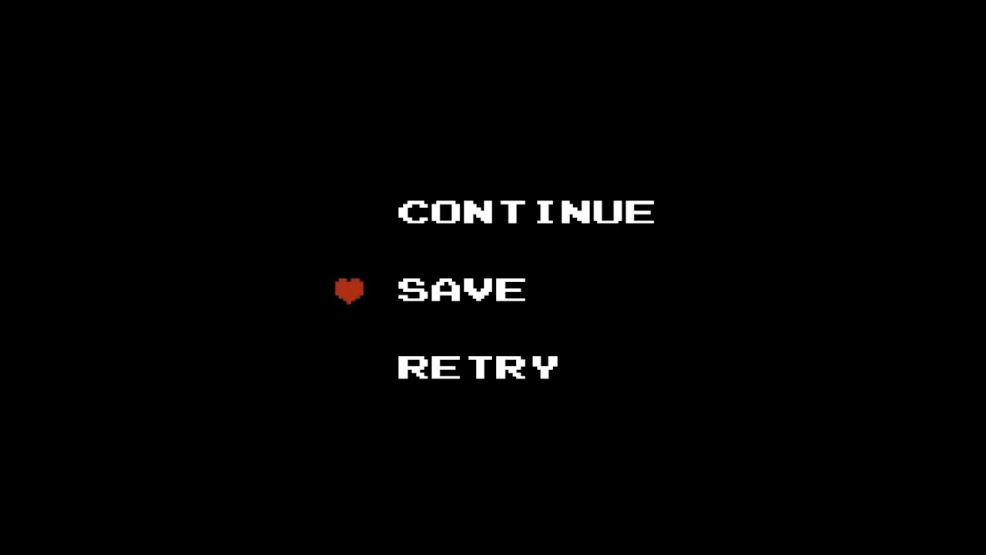
{"action": "key", "text": "Down"}
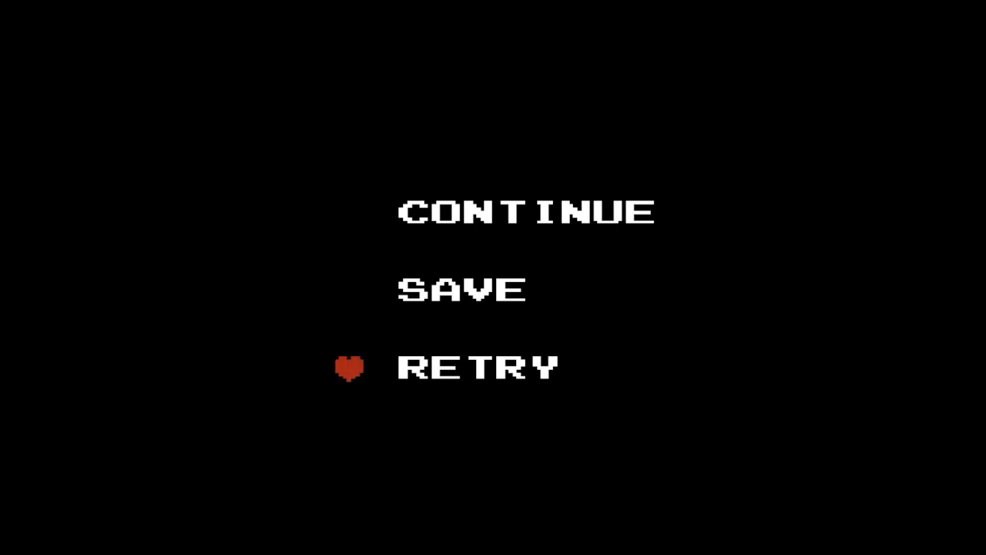
{"action": "key", "text": "Up"}
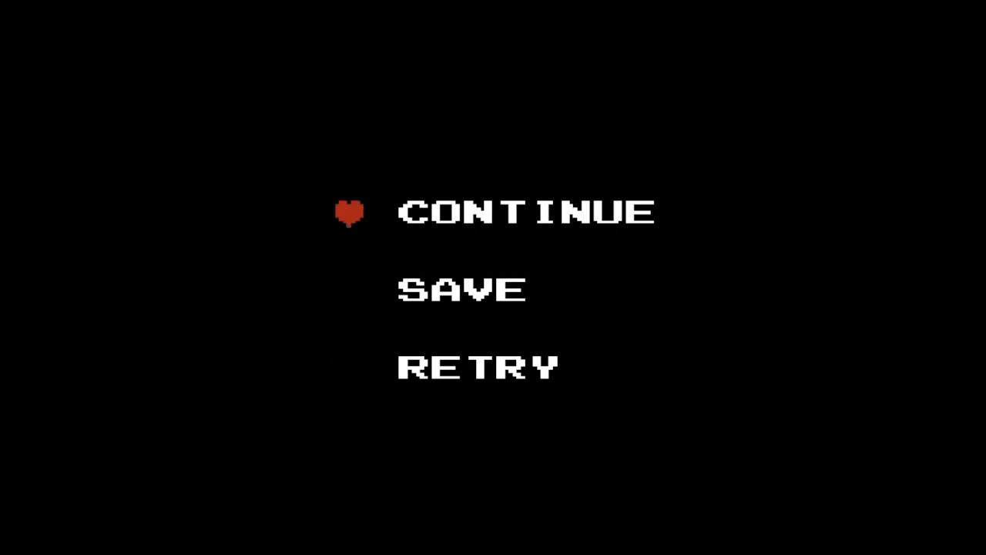
{"action": "key", "text": "Down"}
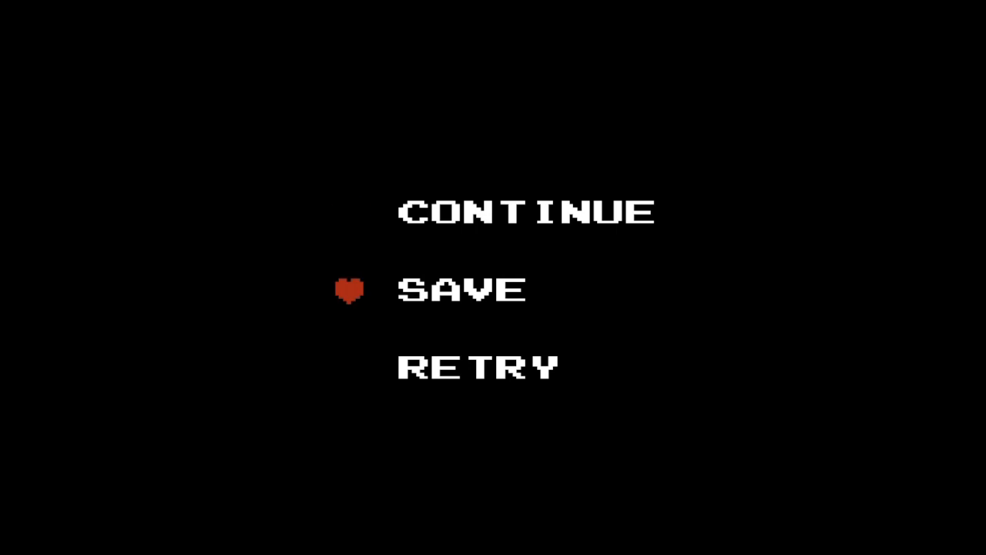
{"action": "key", "text": "Down"}
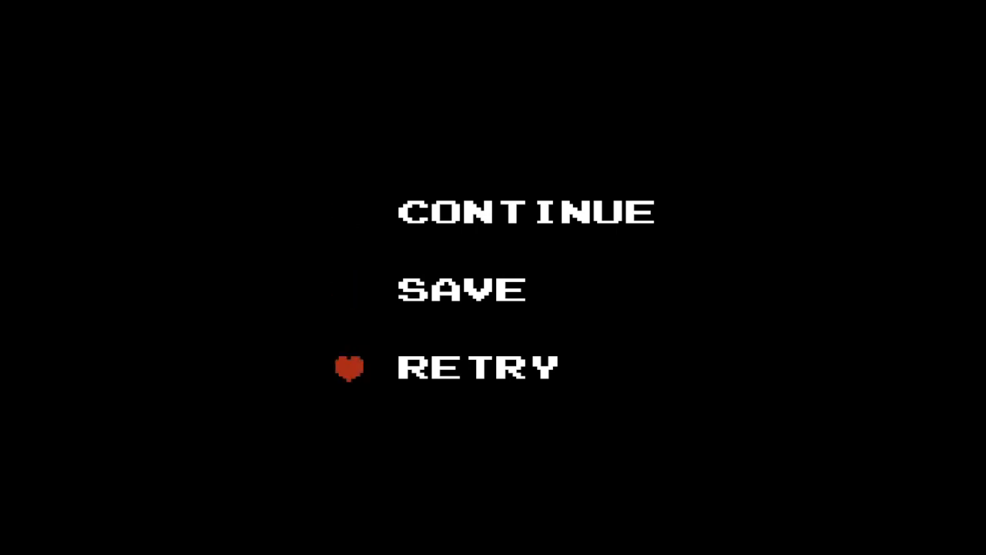
{"action": "key", "text": "Up"}
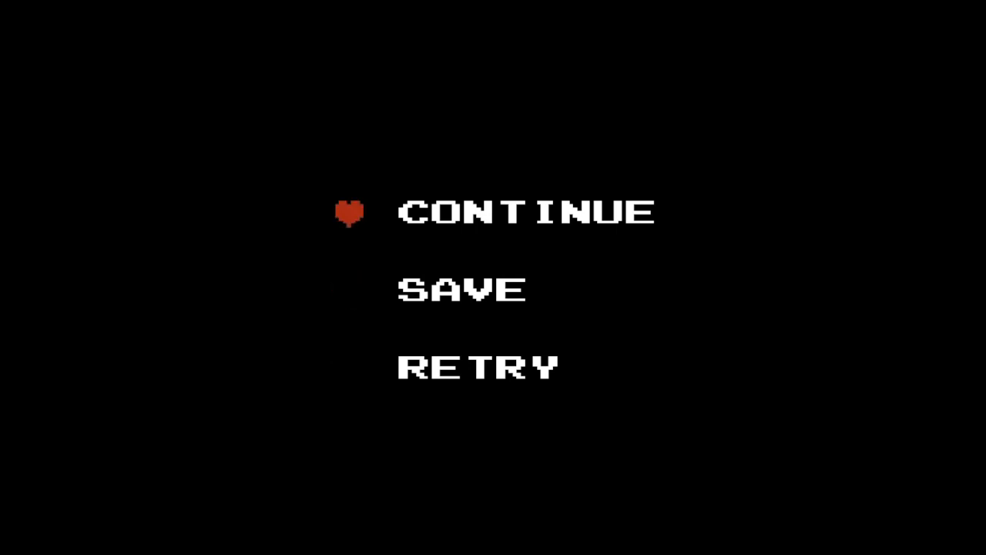
{"action": "key", "text": "Down"}
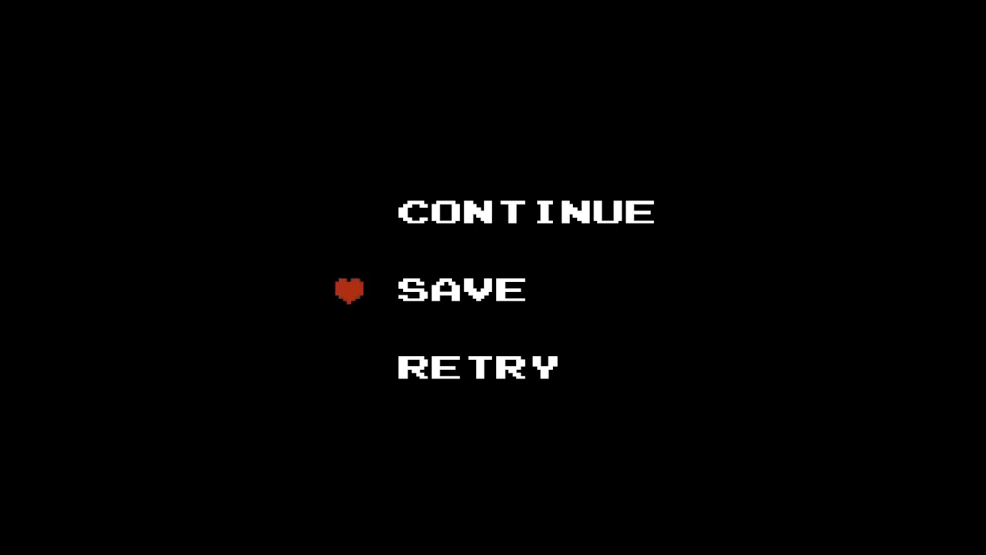
{"action": "key", "text": "Down"}
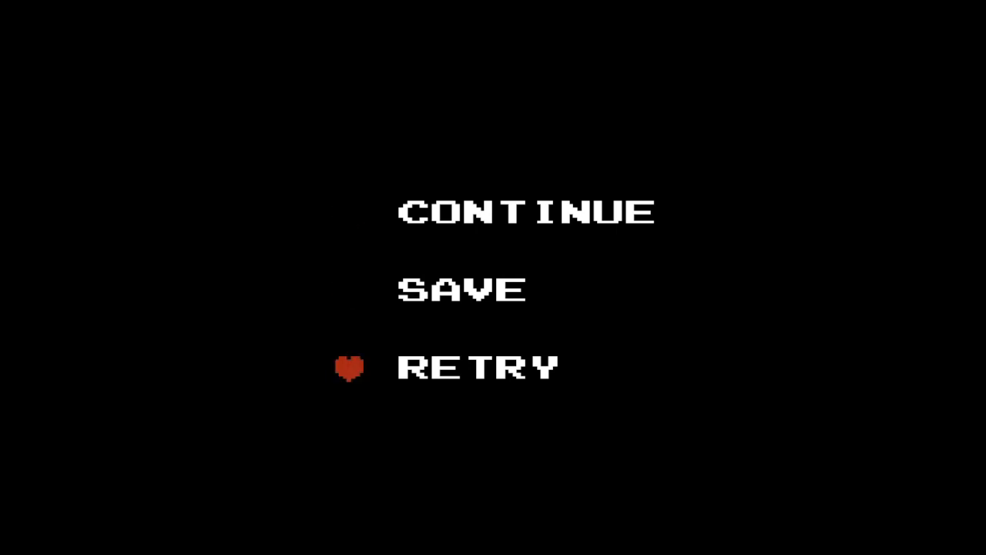
{"action": "key", "text": "Up"}
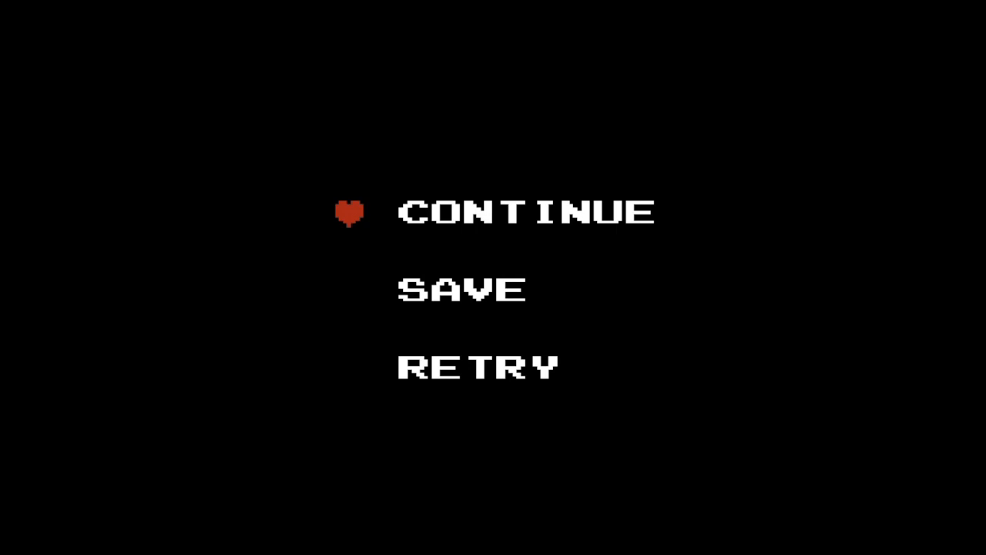
{"action": "key", "text": "Down"}
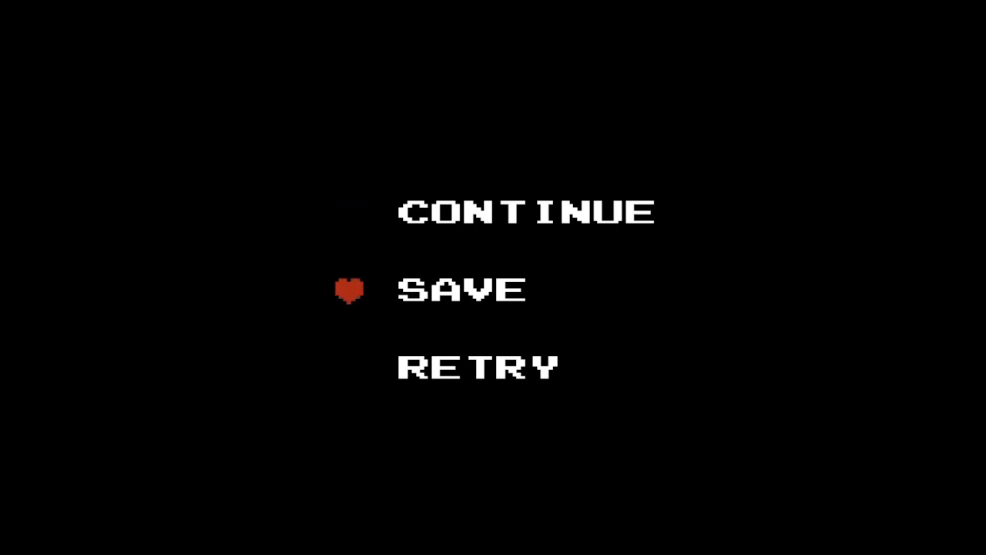
{"action": "key", "text": "Down"}
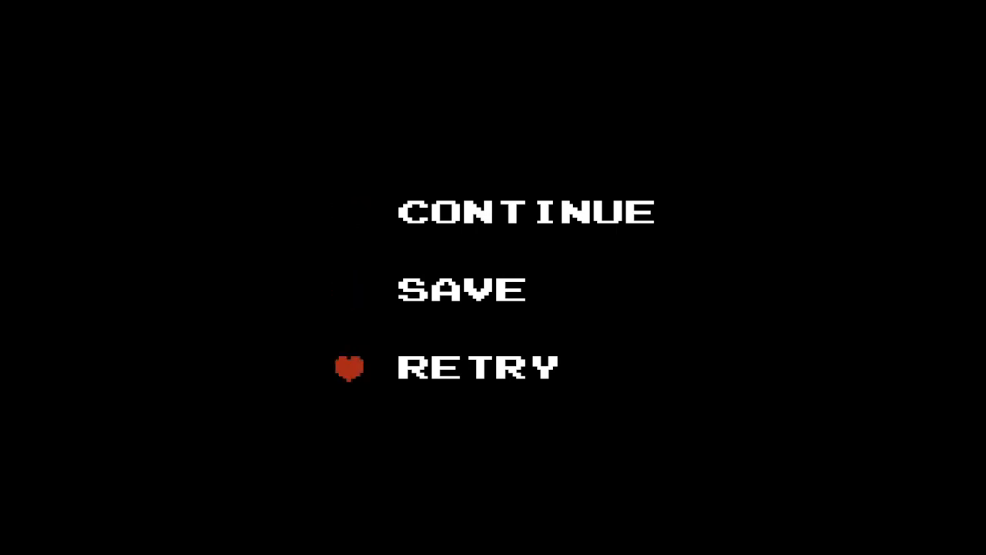
{"action": "key", "text": "Up"}
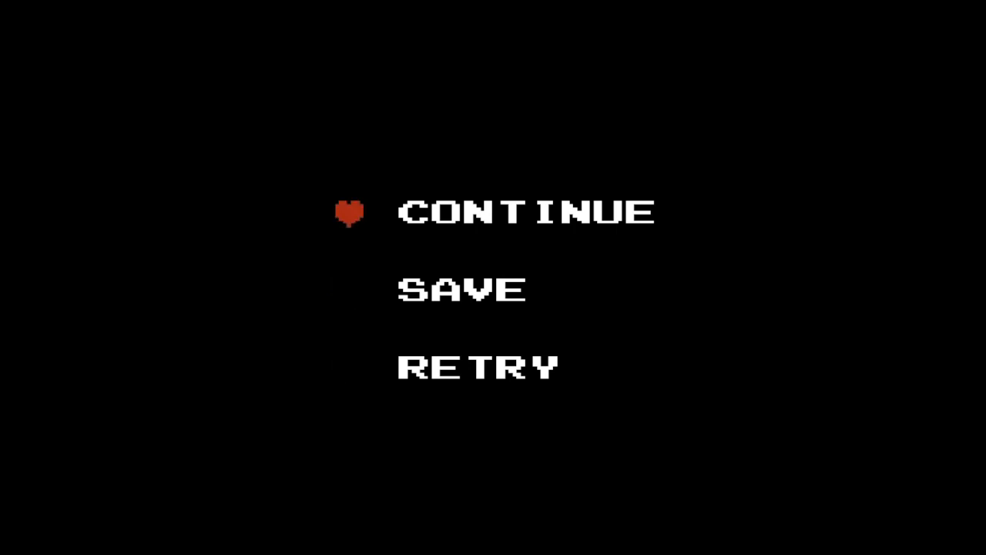
{"action": "key", "text": "Down"}
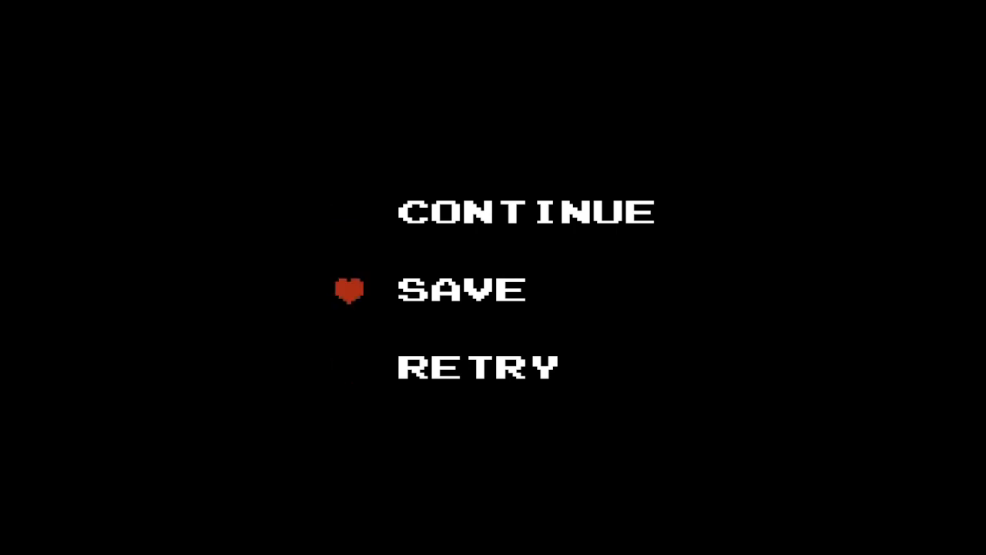
{"action": "key", "text": "Down"}
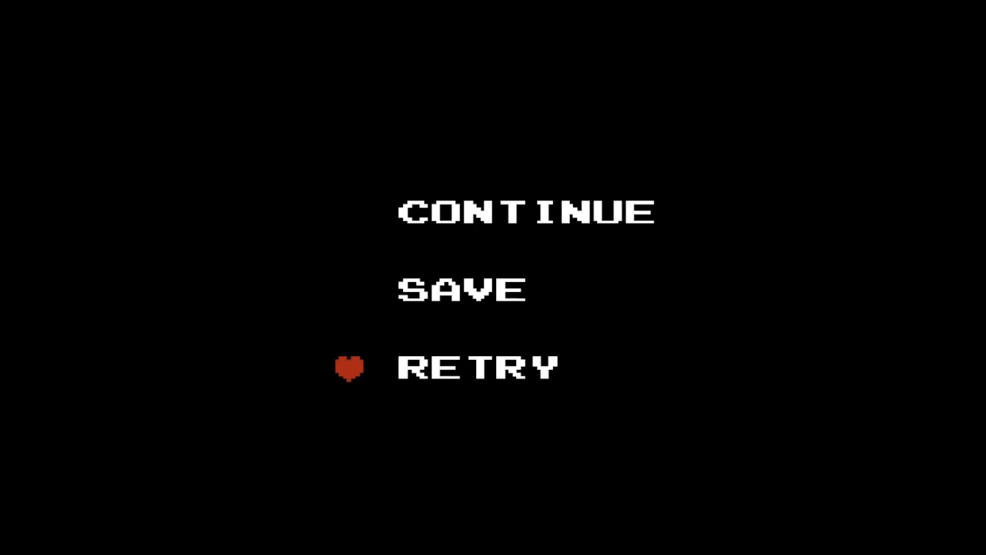
{"action": "key", "text": "Up"}
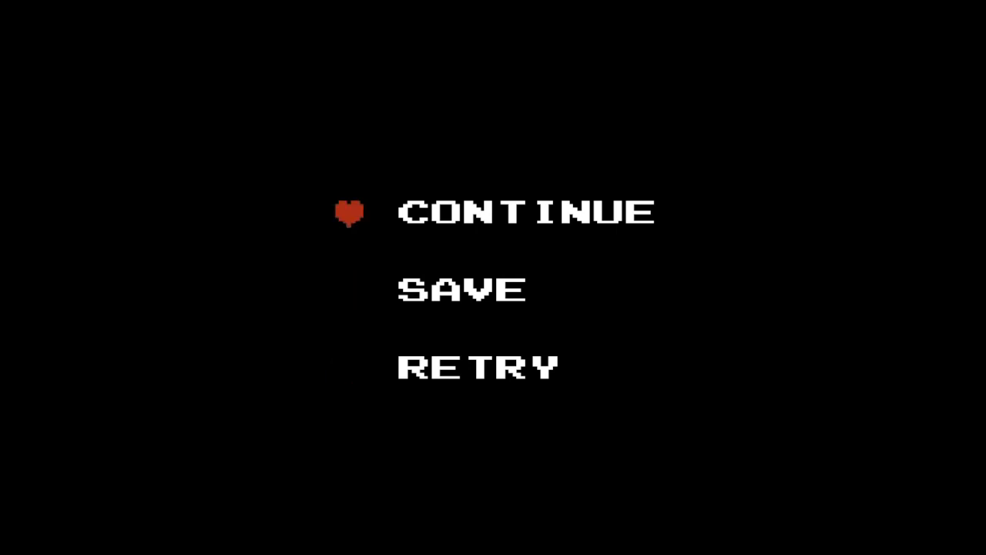
{"action": "key", "text": "Down"}
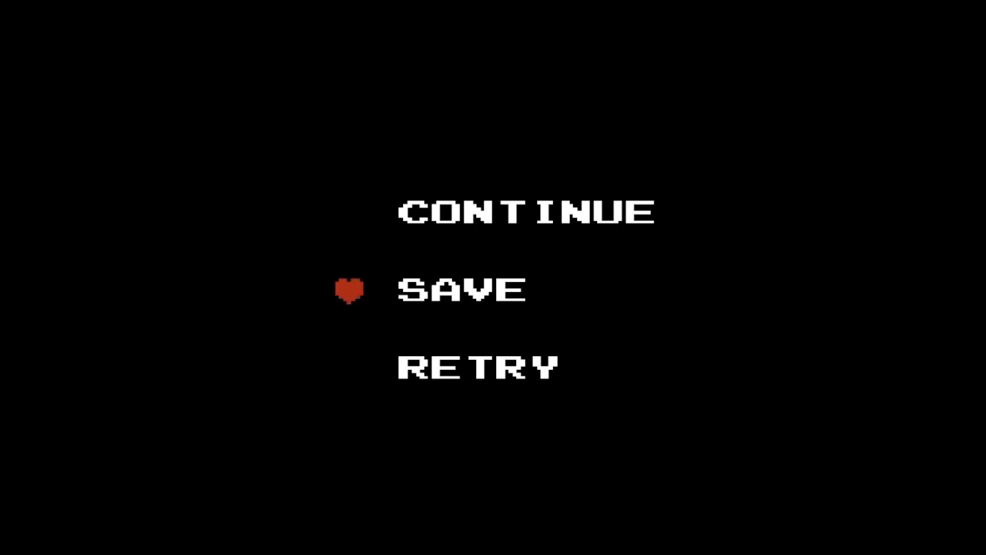
{"action": "key", "text": "Down"}
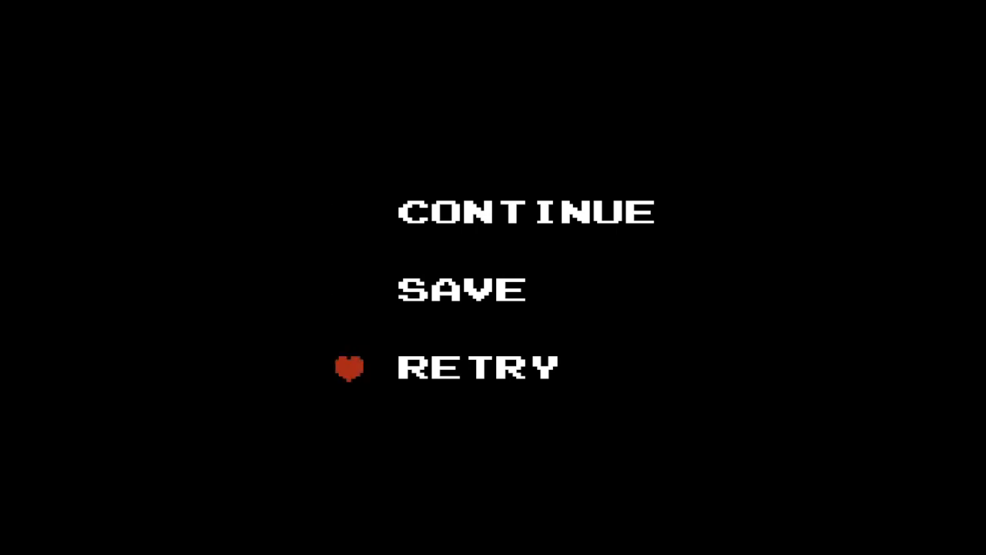
{"action": "key", "text": "Up"}
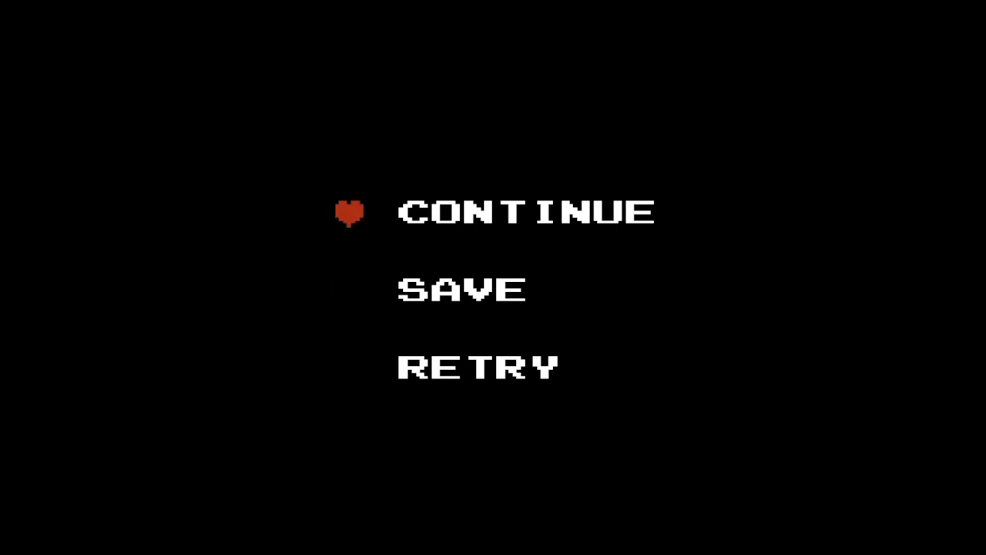
{"action": "key", "text": "Down"}
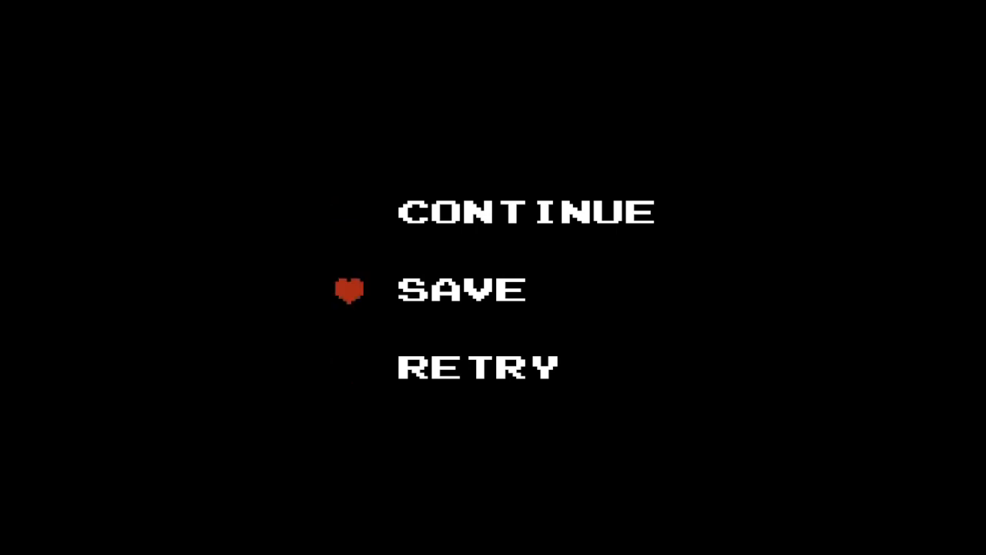
{"action": "key", "text": "Down"}
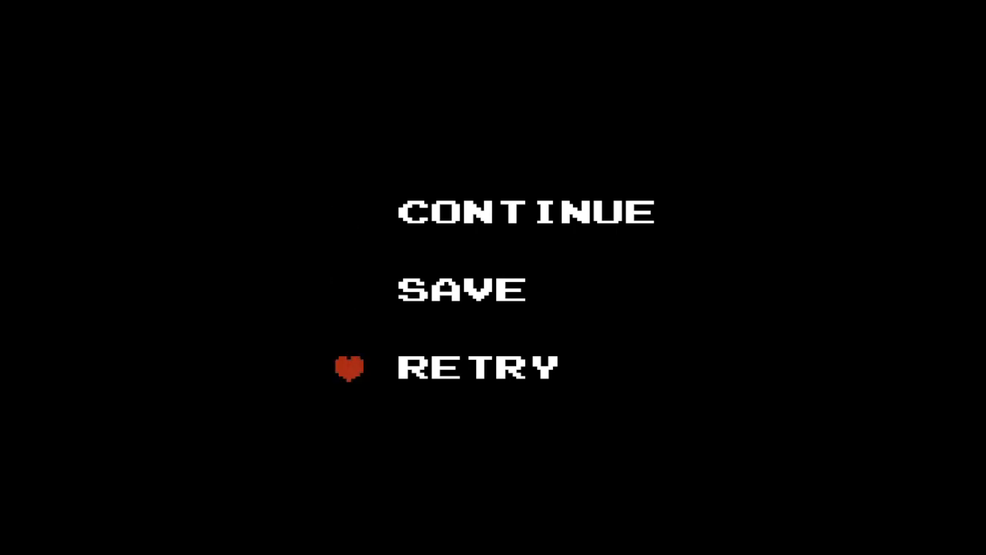
{"action": "key", "text": "Up"}
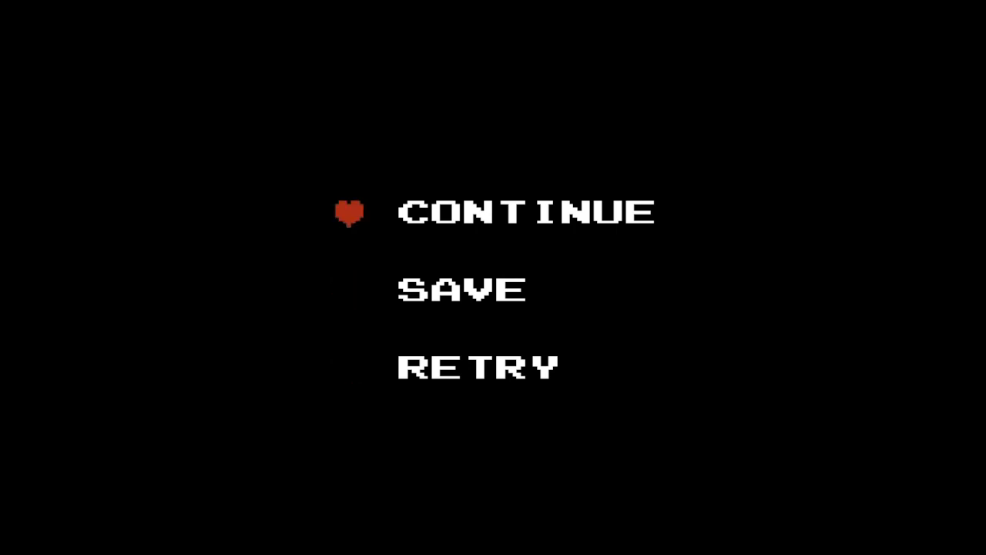
{"action": "key", "text": "Down"}
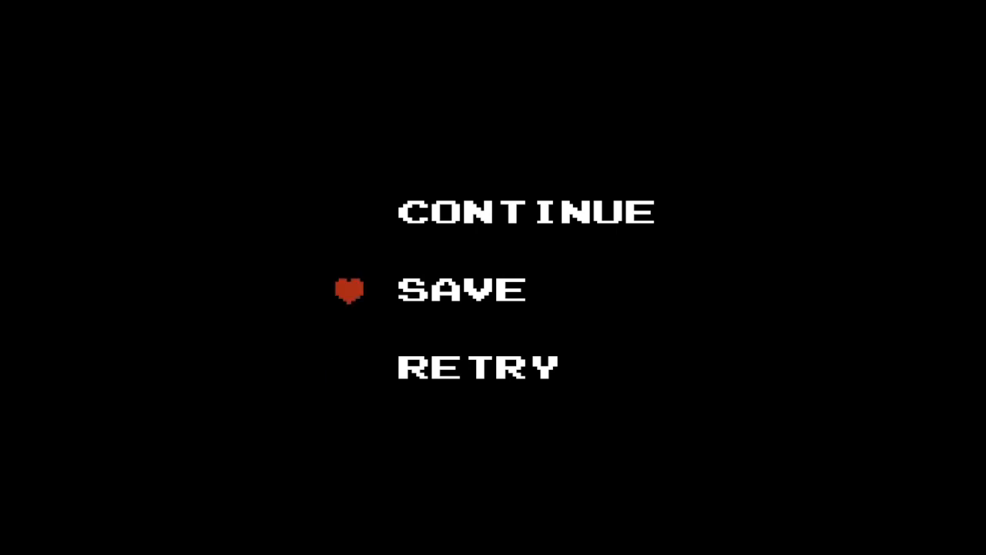
{"action": "key", "text": "Down"}
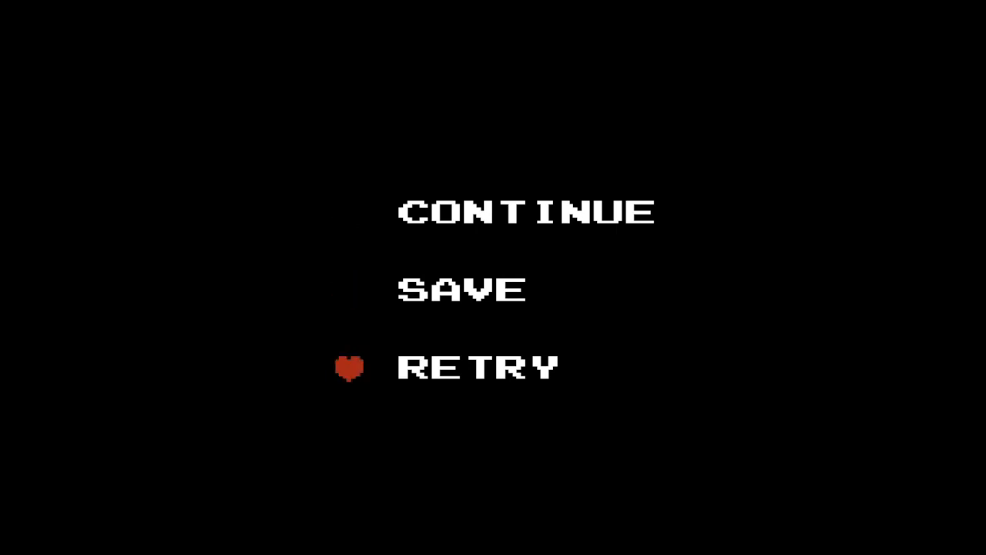
{"action": "key", "text": "Up"}
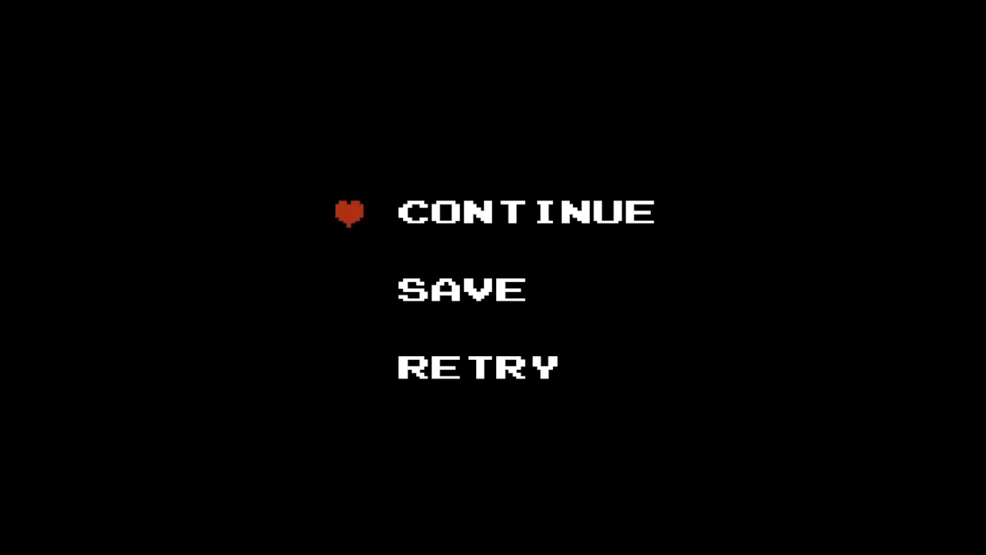
{"action": "key", "text": "Down"}
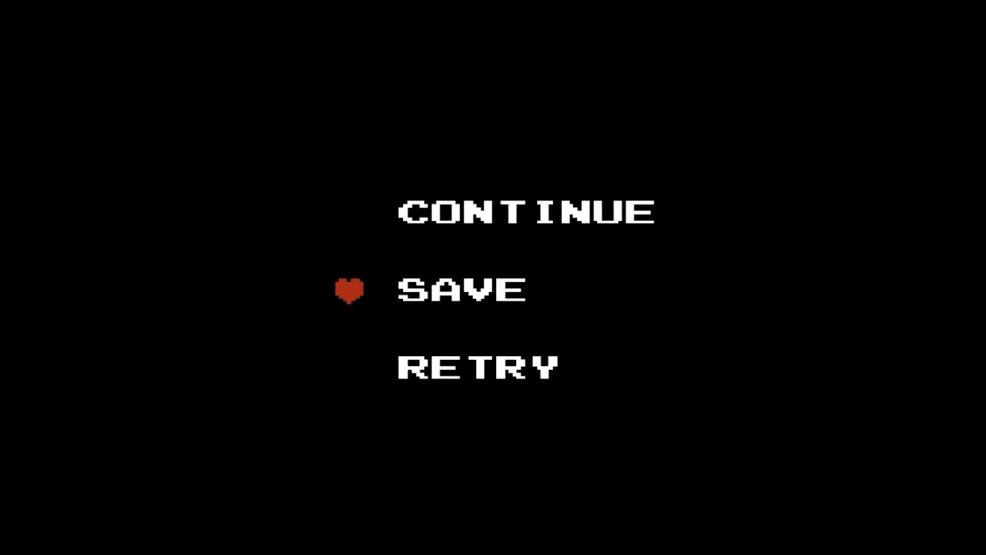
{"action": "key", "text": "Down"}
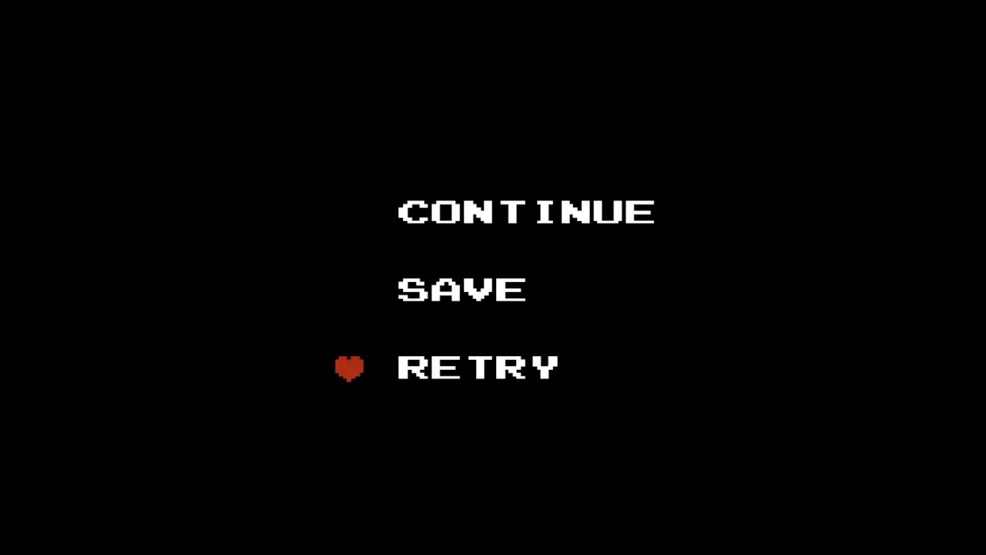
{"action": "key", "text": "Up"}
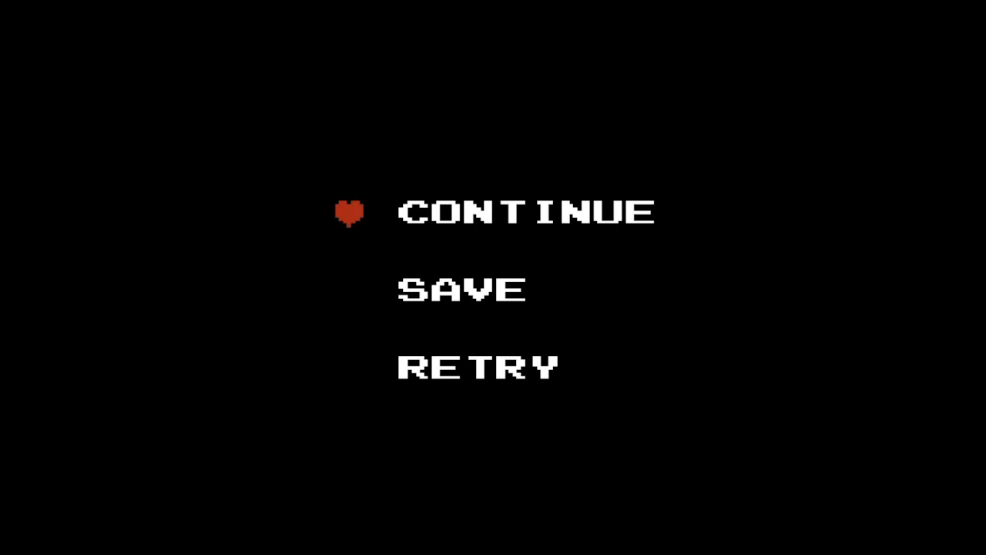
{"action": "key", "text": "Down"}
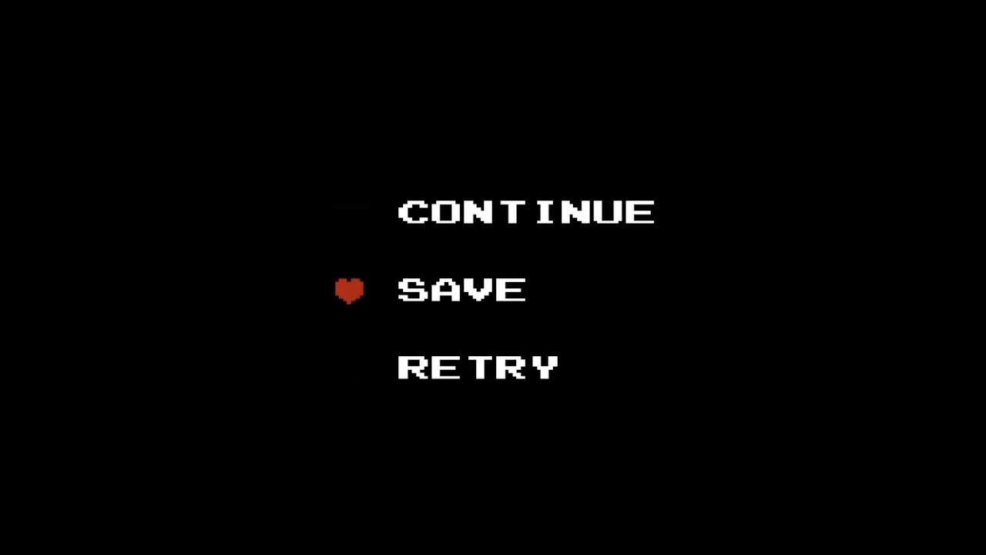
{"action": "key", "text": "Down"}
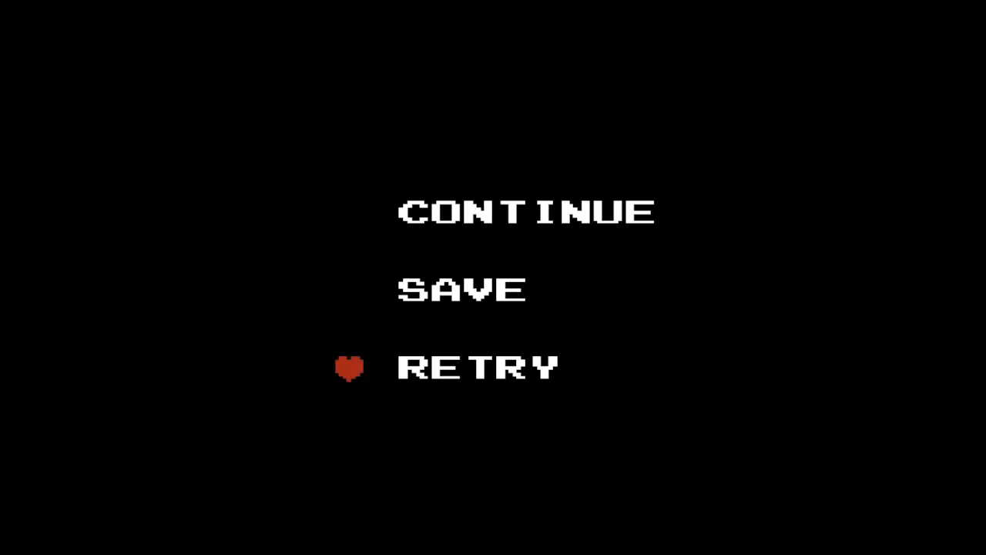
{"action": "key", "text": "Up"}
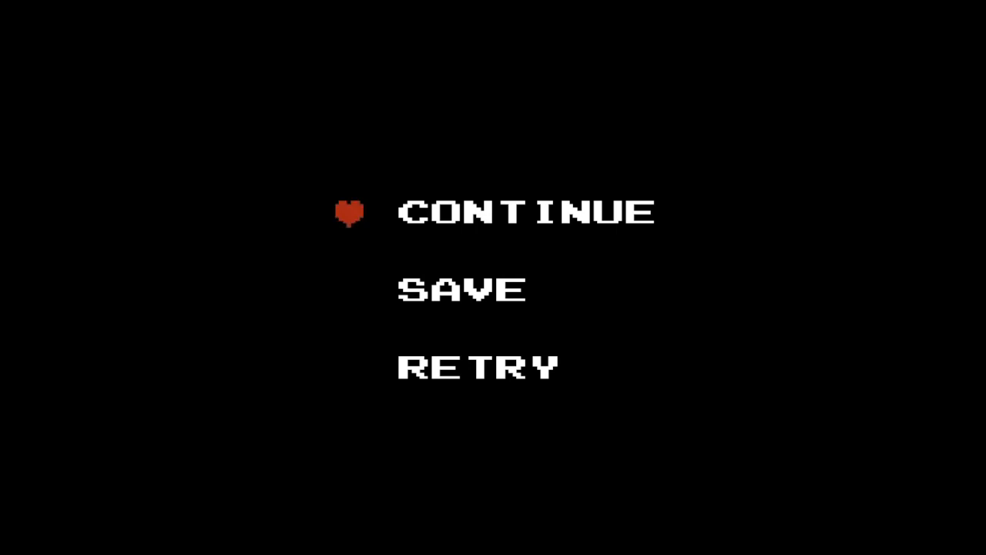
{"action": "key", "text": "Down"}
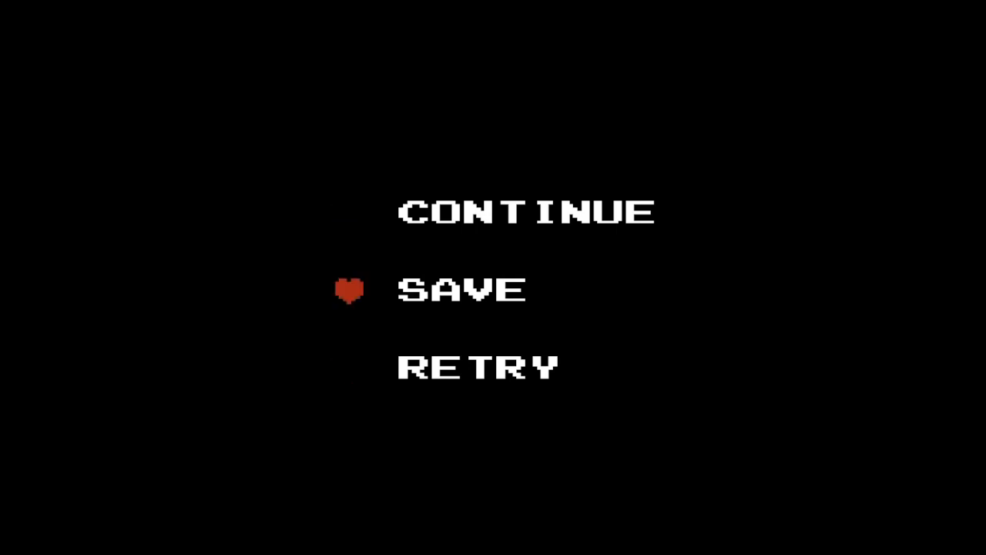
{"action": "key", "text": "Down"}
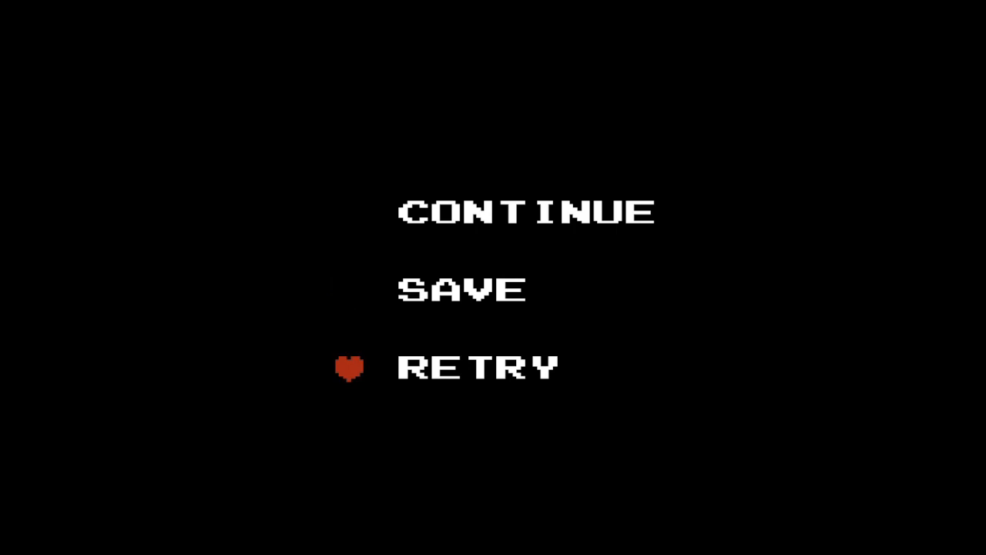
{"action": "key", "text": "Up"}
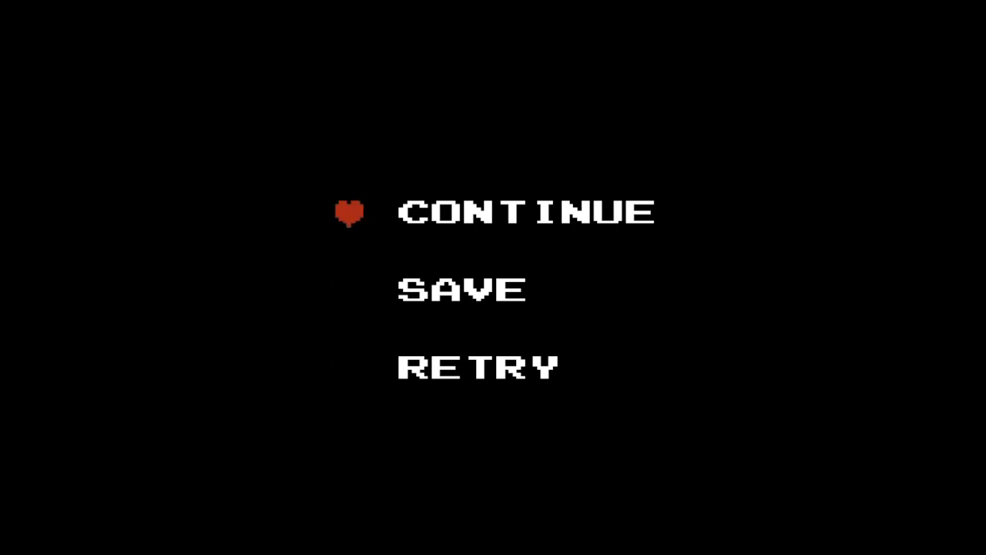
{"action": "key", "text": "Down"}
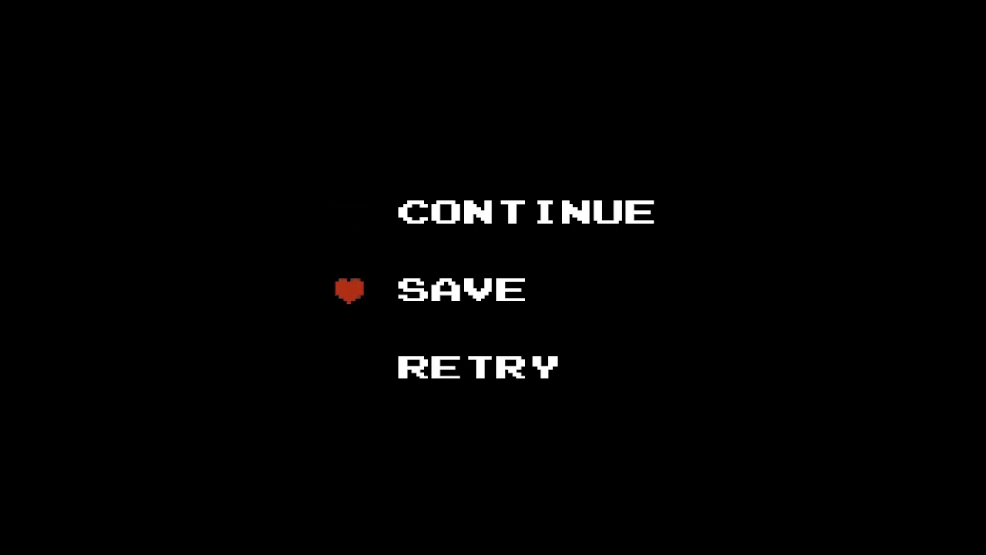
{"action": "key", "text": "Down"}
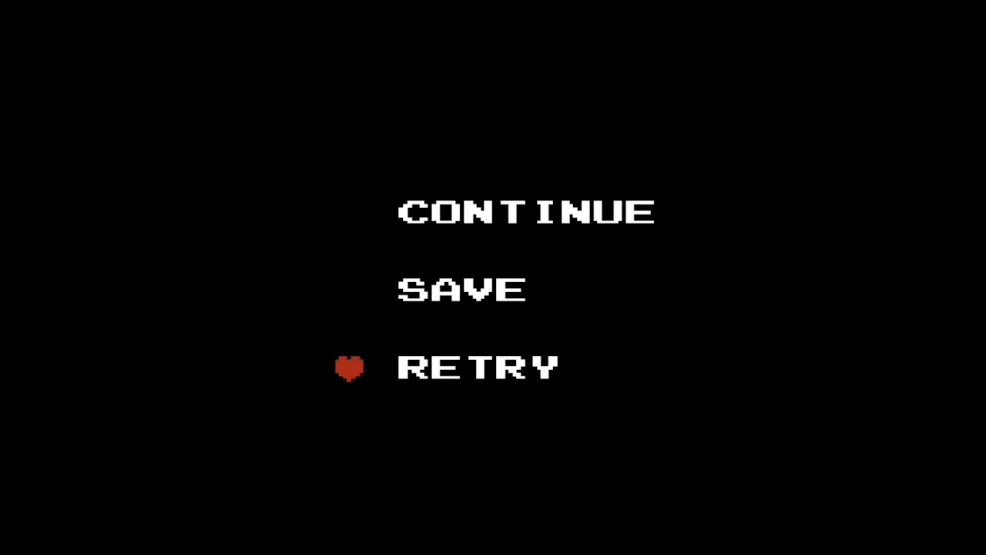
{"action": "key", "text": "Up"}
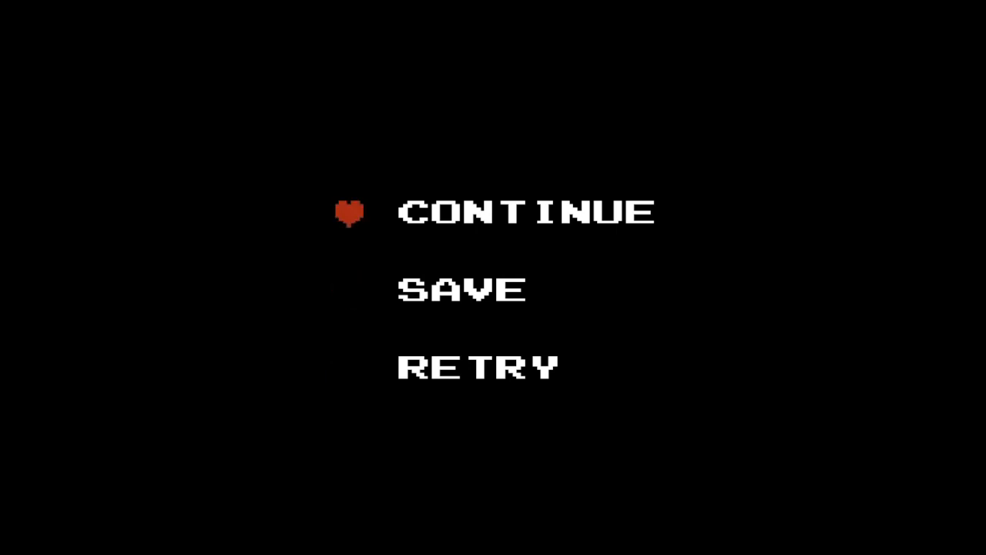
{"action": "key", "text": "Down"}
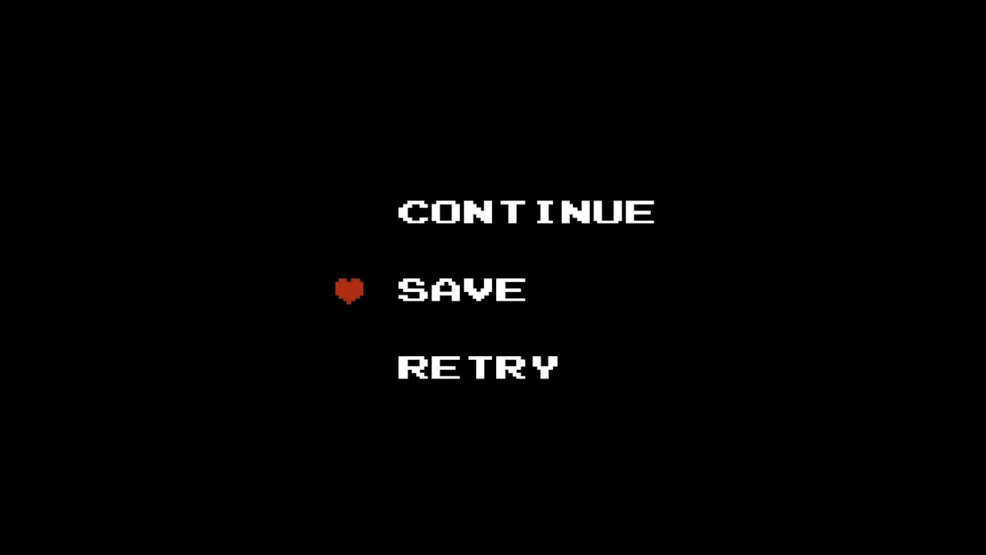
{"action": "key", "text": "Down"}
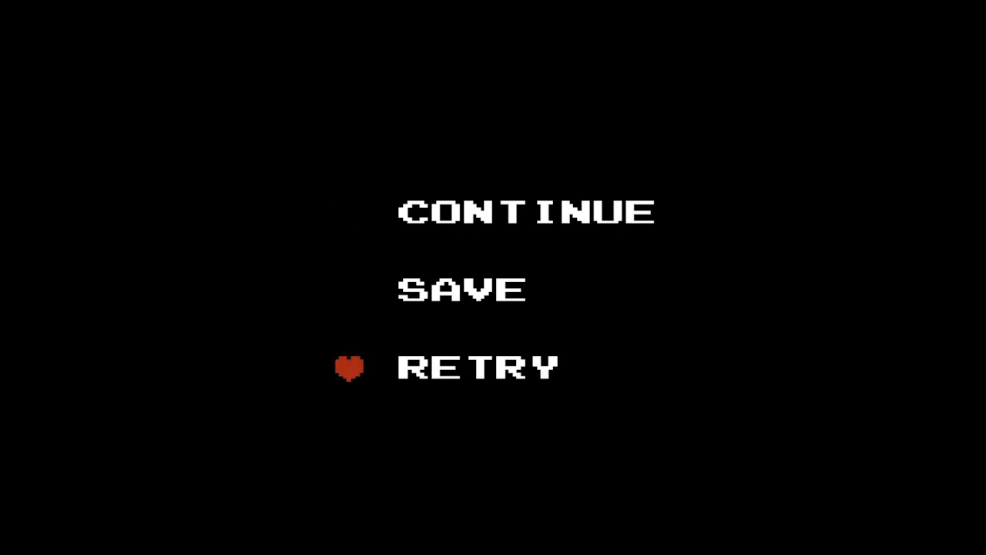
{"action": "key", "text": "Up"}
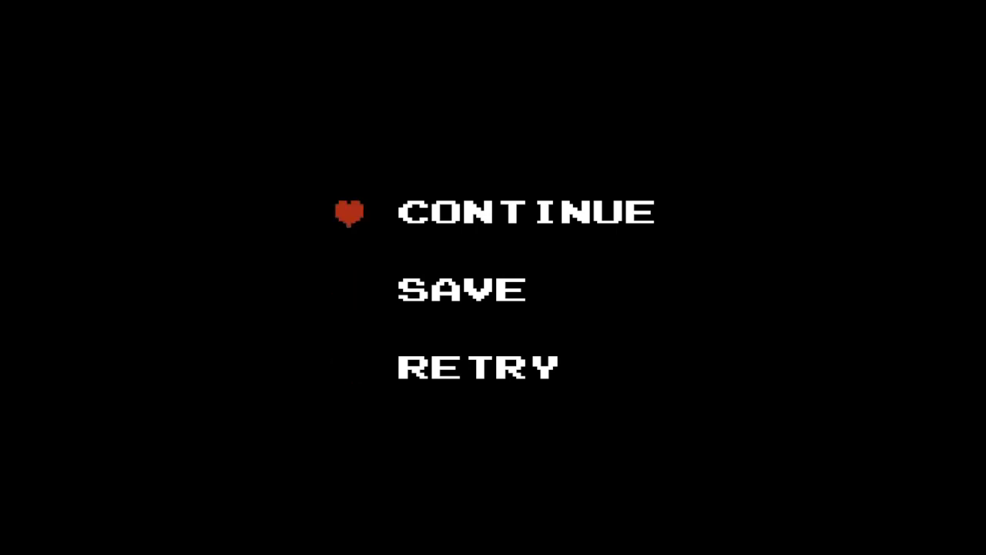
{"action": "key", "text": "Down"}
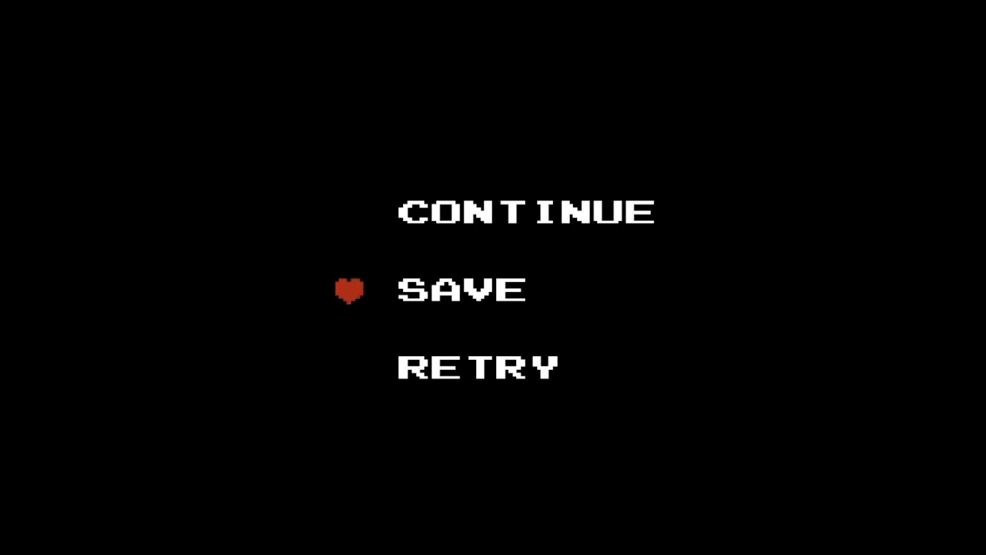
{"action": "key", "text": "down"}
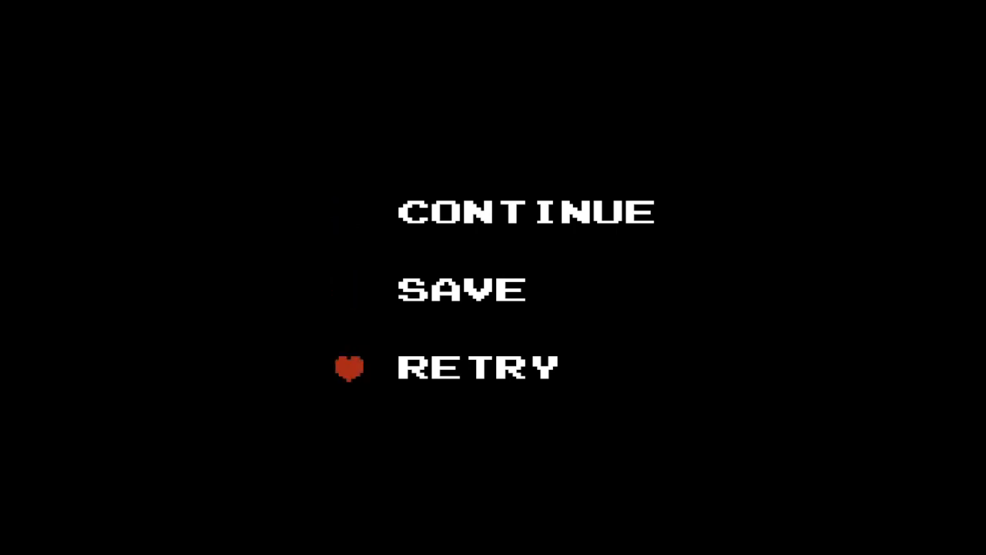
{"action": "key", "text": "Up"}
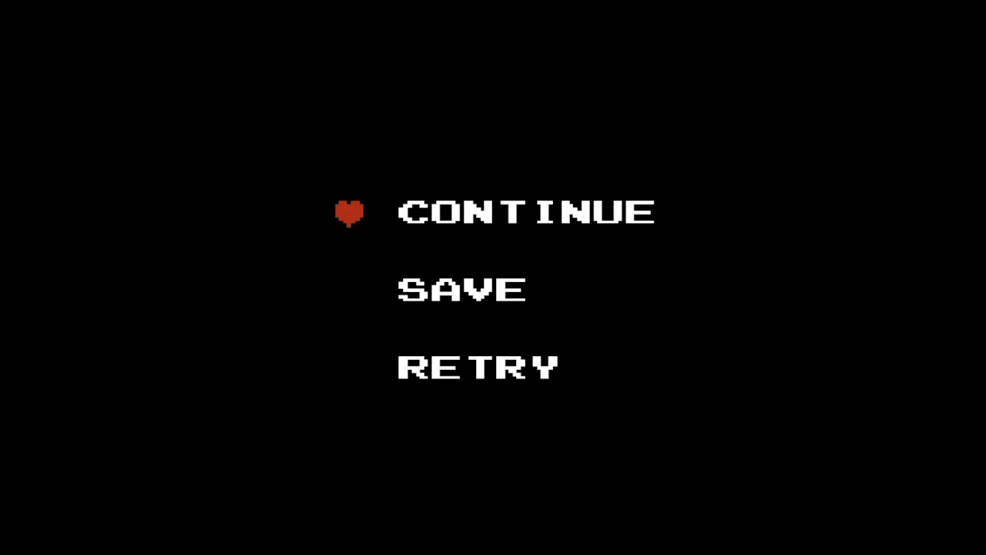
{"action": "key", "text": "Down"}
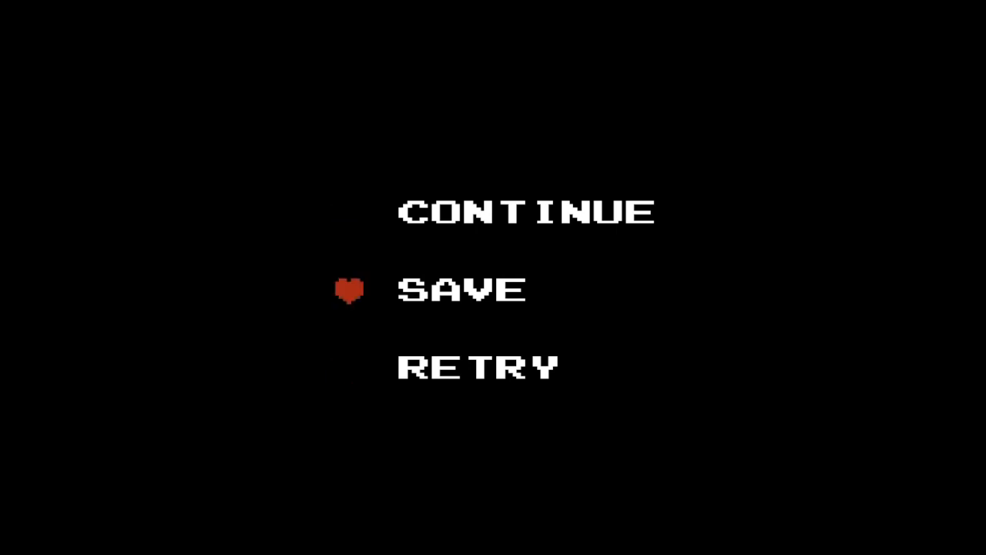
{"action": "key", "text": "Down"}
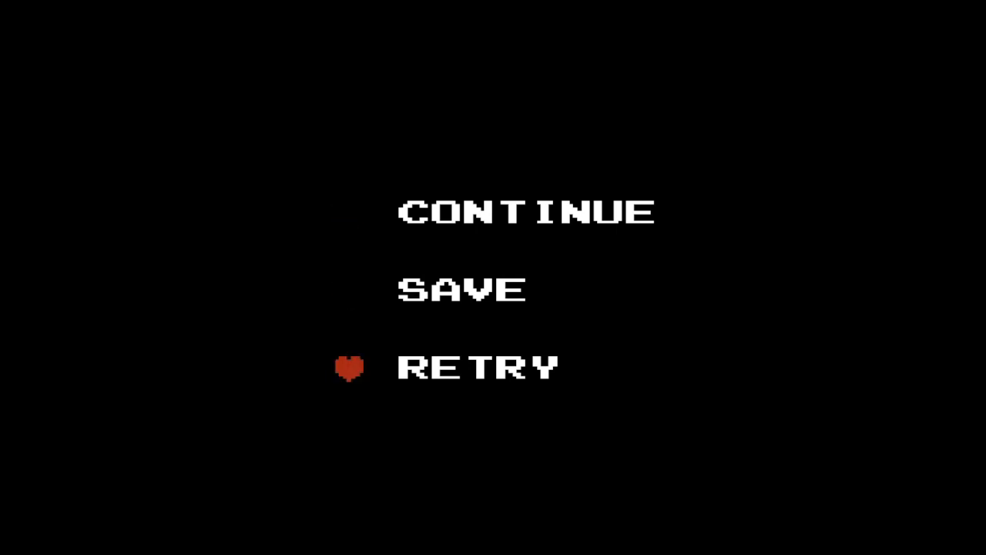
{"action": "key", "text": "Up"}
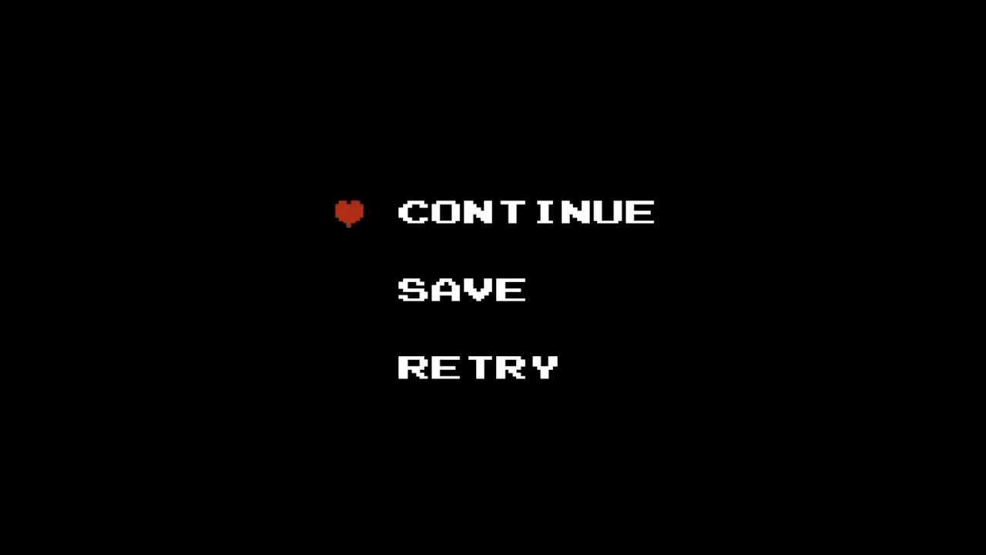
{"action": "key", "text": "Down"}
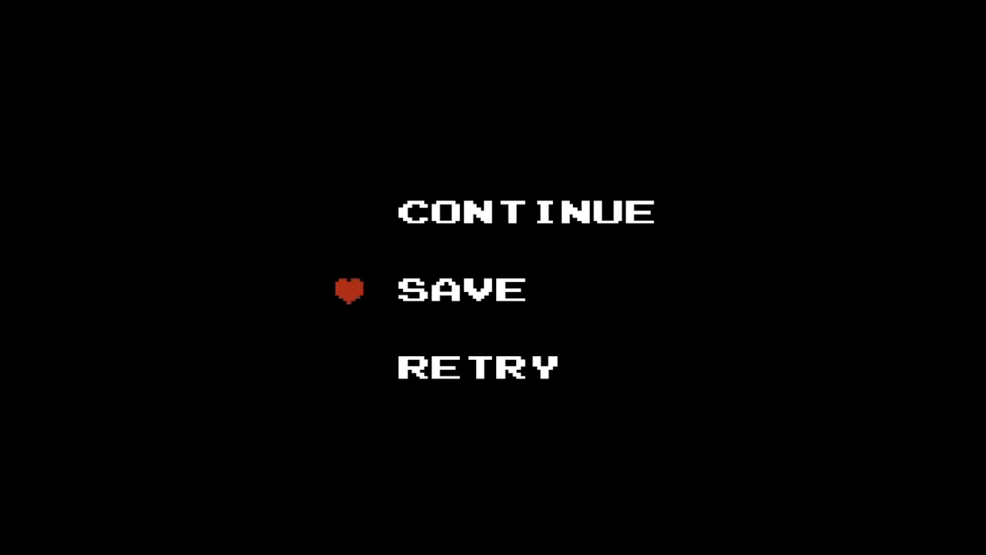
{"action": "key", "text": "Down"}
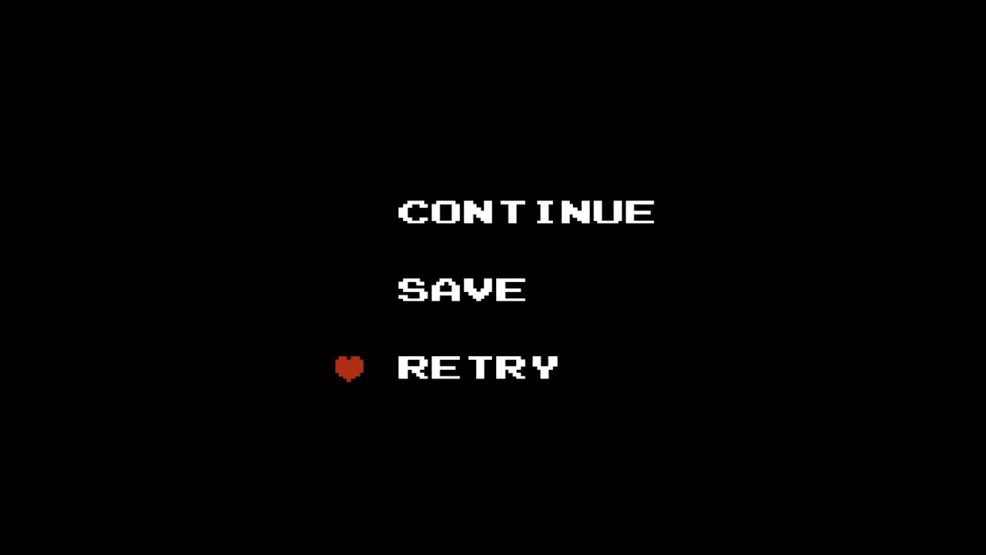
{"action": "key", "text": "Up"}
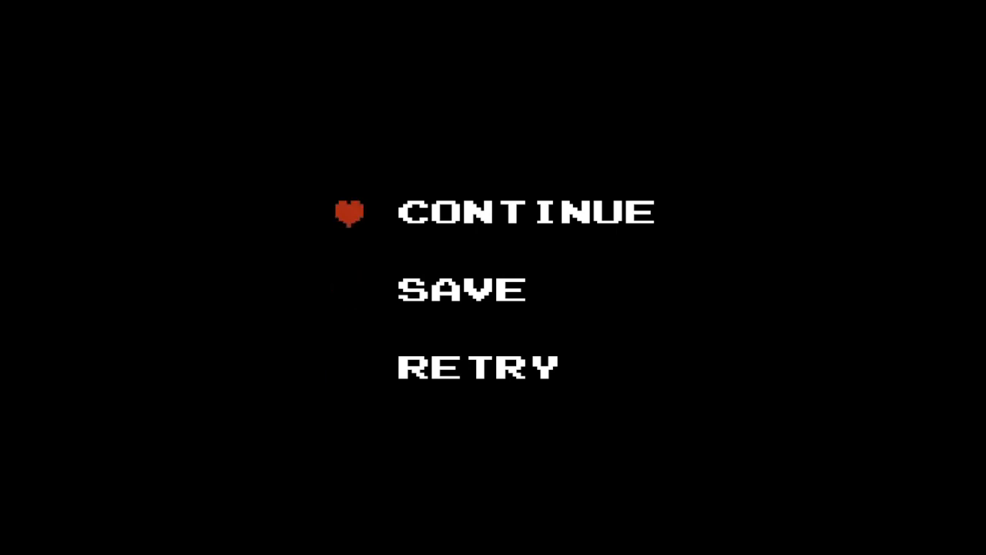
{"action": "key", "text": "Down"}
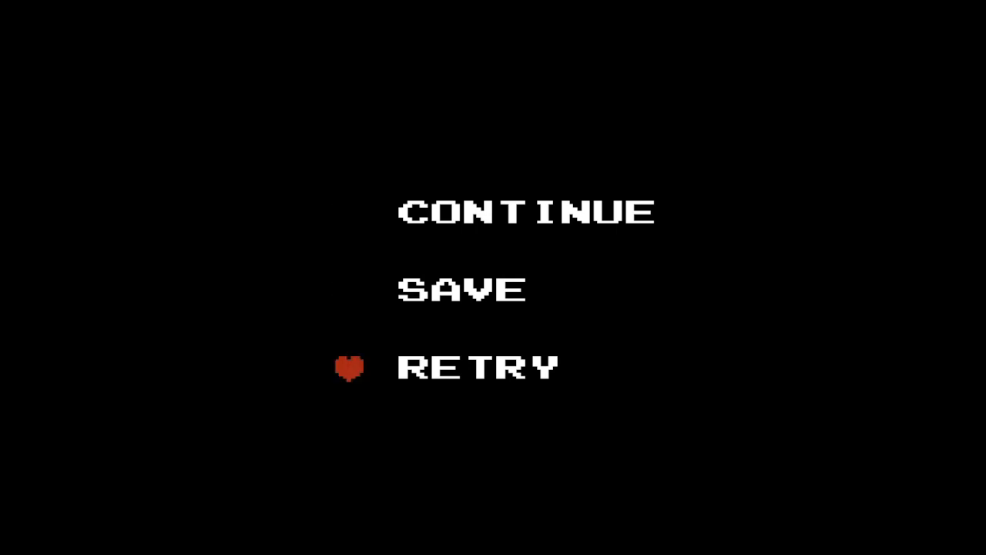
{"action": "key", "text": "Up"}
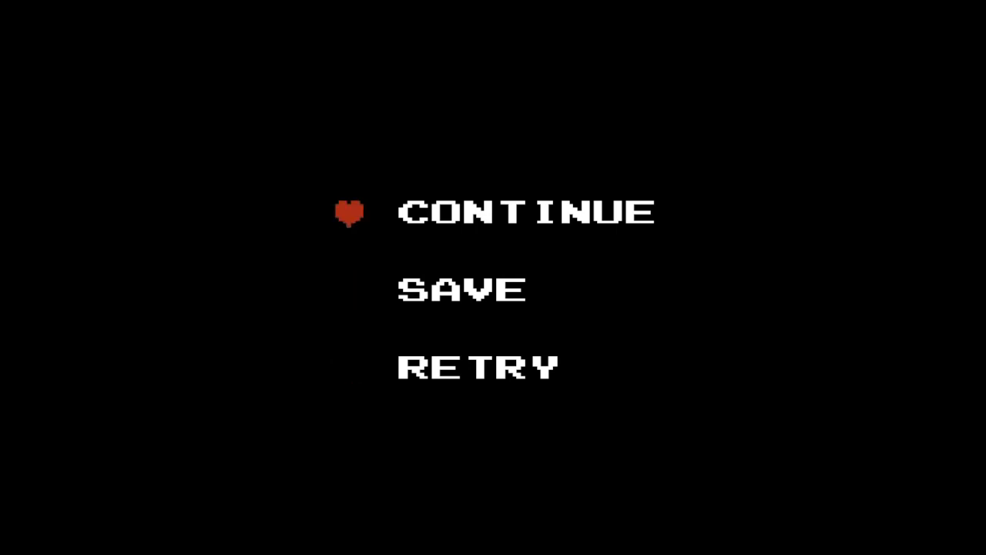
{"action": "key", "text": "Down"}
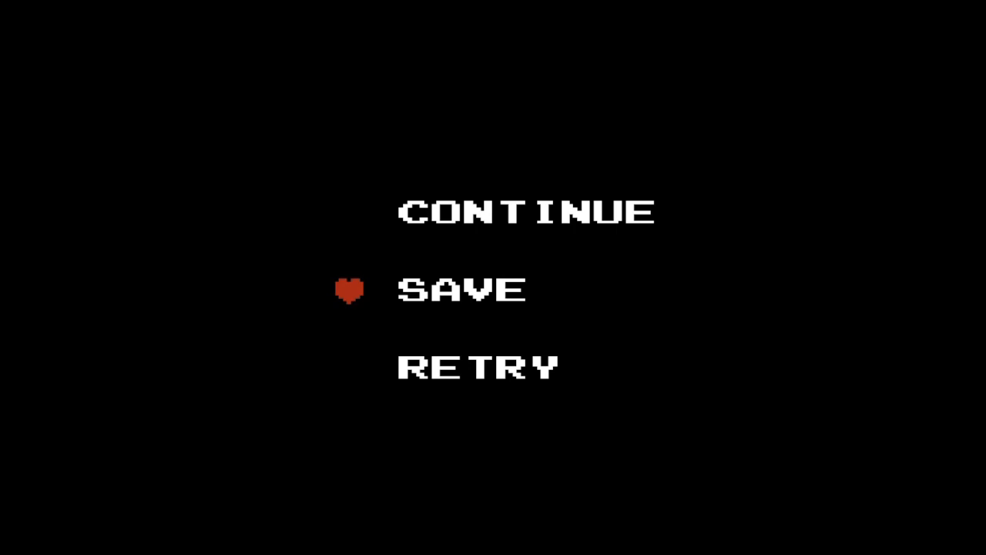
{"action": "key", "text": "Down"}
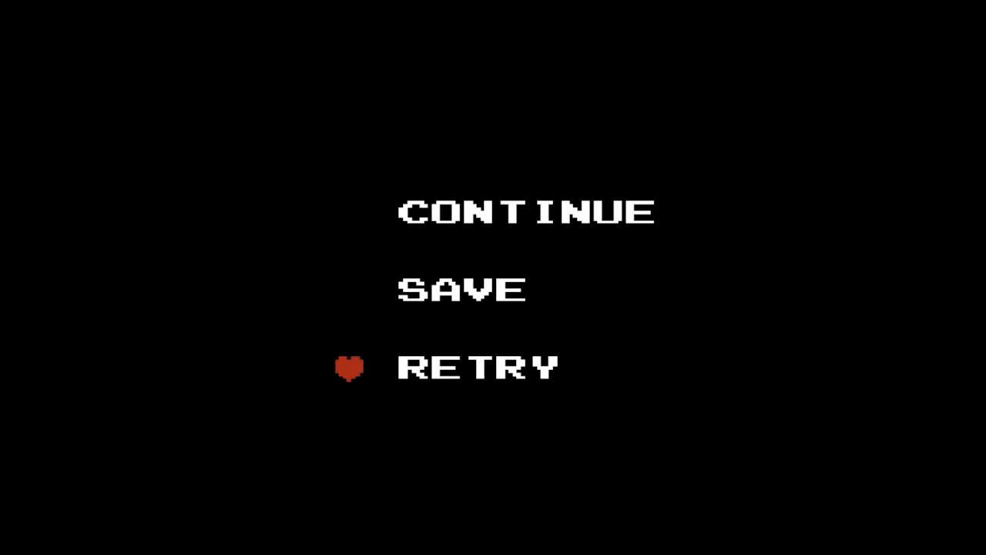
{"action": "key", "text": "Up"}
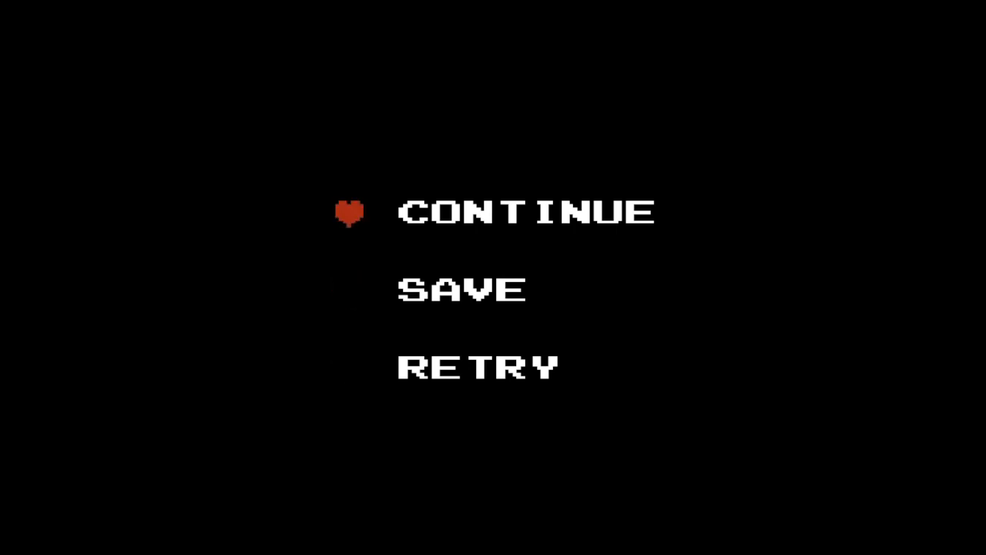
{"action": "key", "text": "Down"}
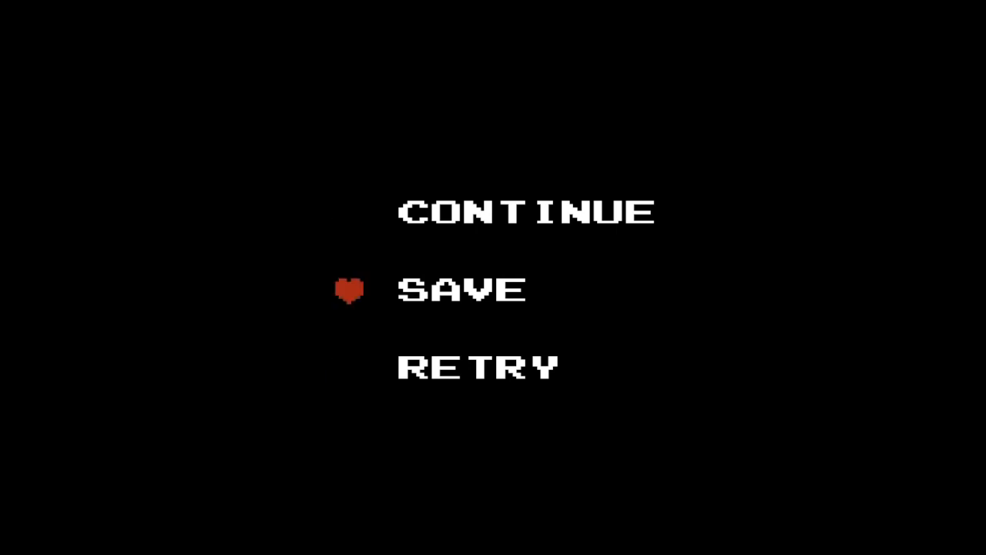
{"action": "key", "text": "Down"}
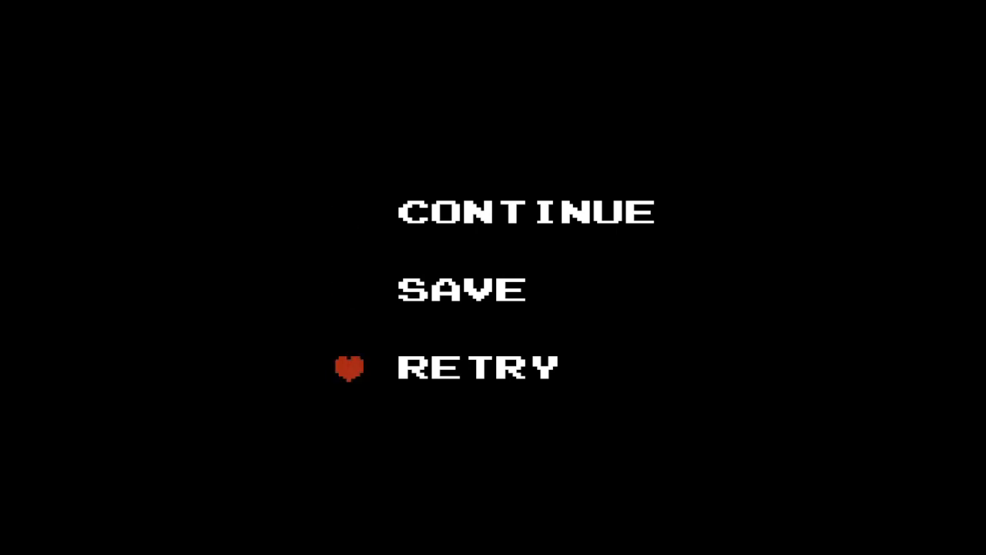
{"action": "key", "text": "Up"}
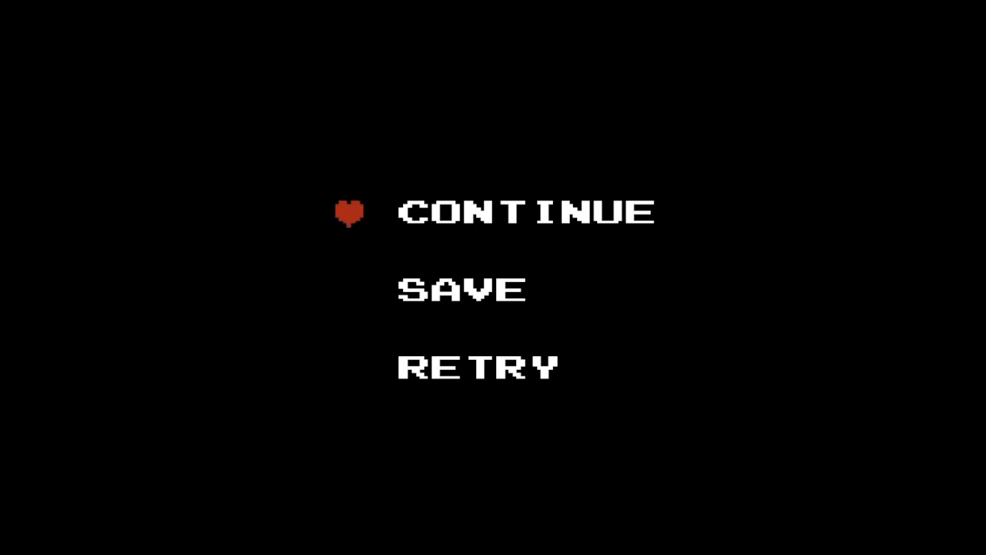
{"action": "key", "text": "Down"}
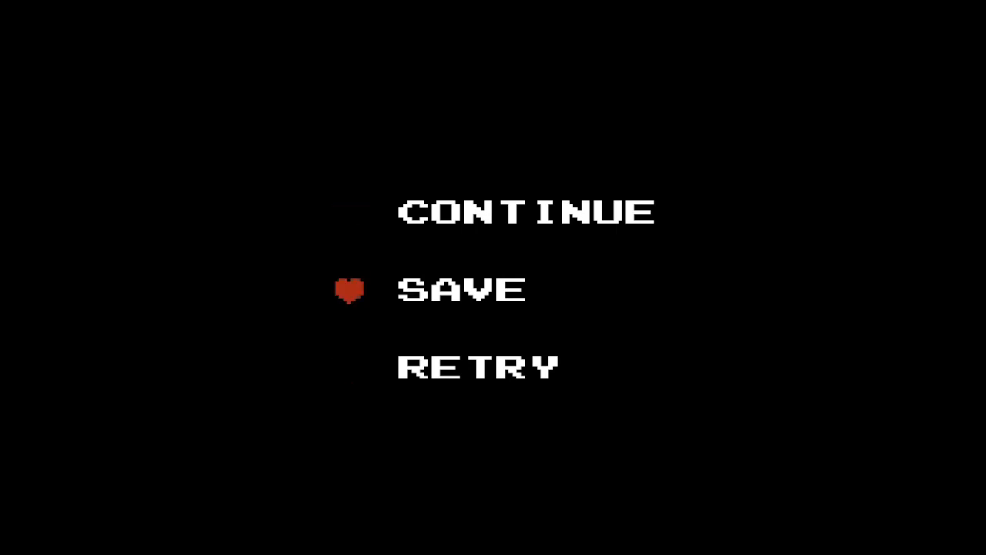
{"action": "key", "text": "Down"}
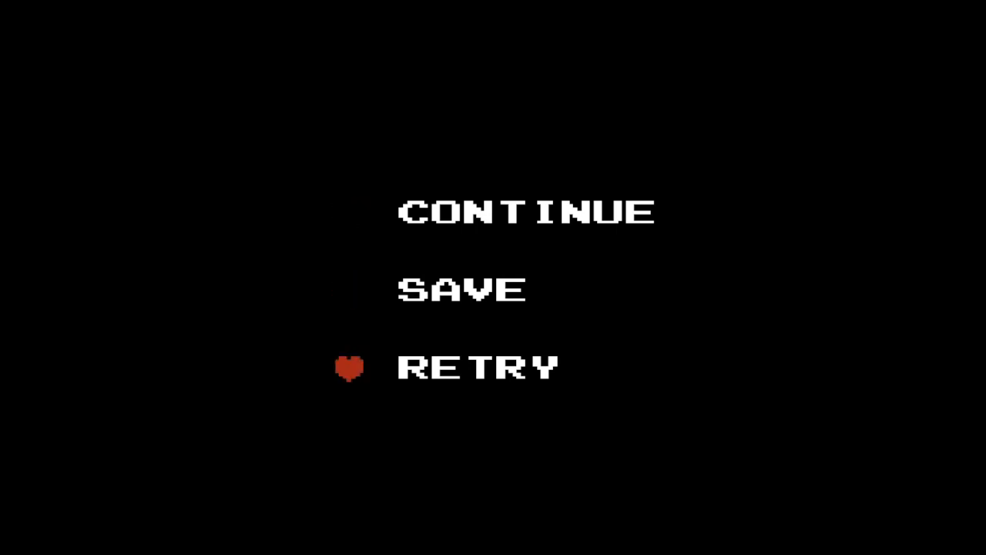
{"action": "key", "text": "Up"}
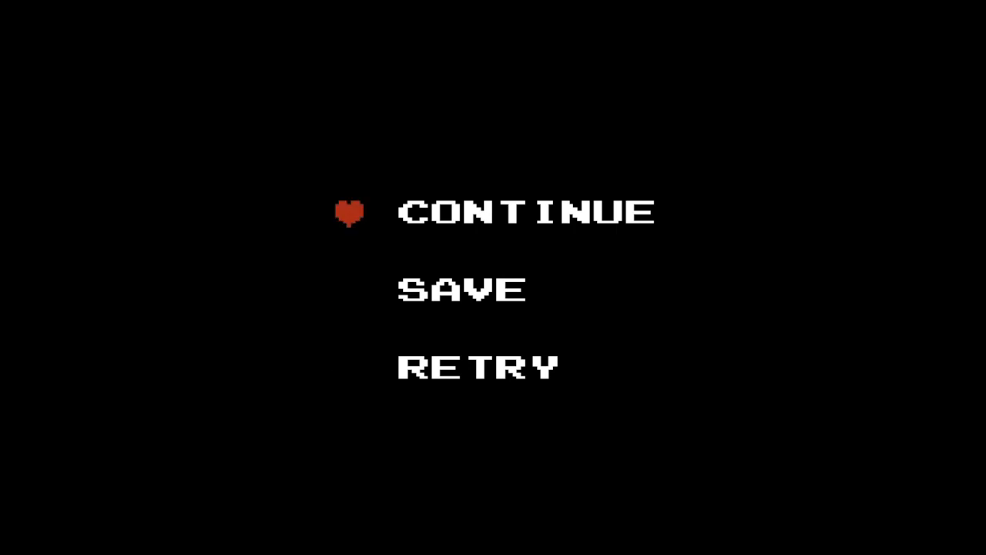
{"action": "key", "text": "Down"}
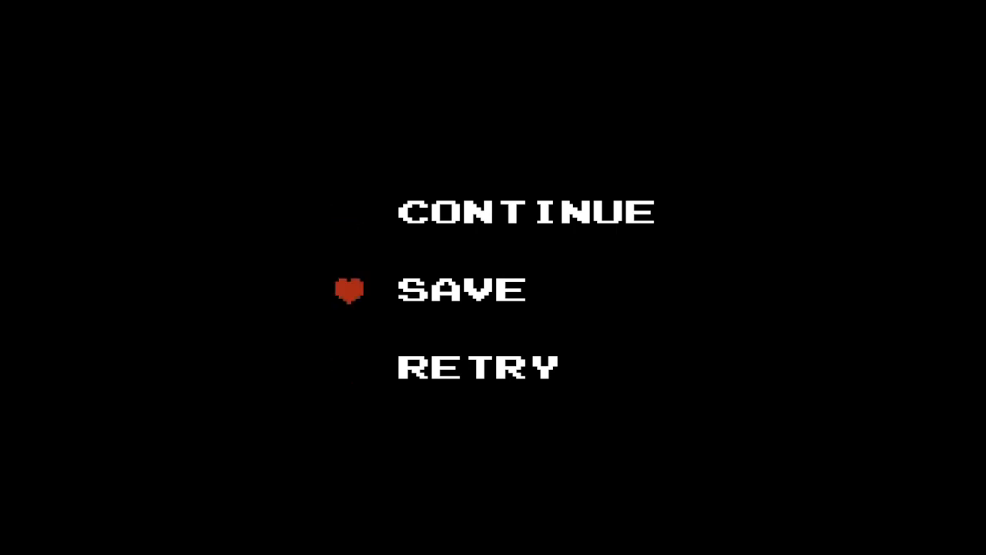
{"action": "key", "text": "Down"}
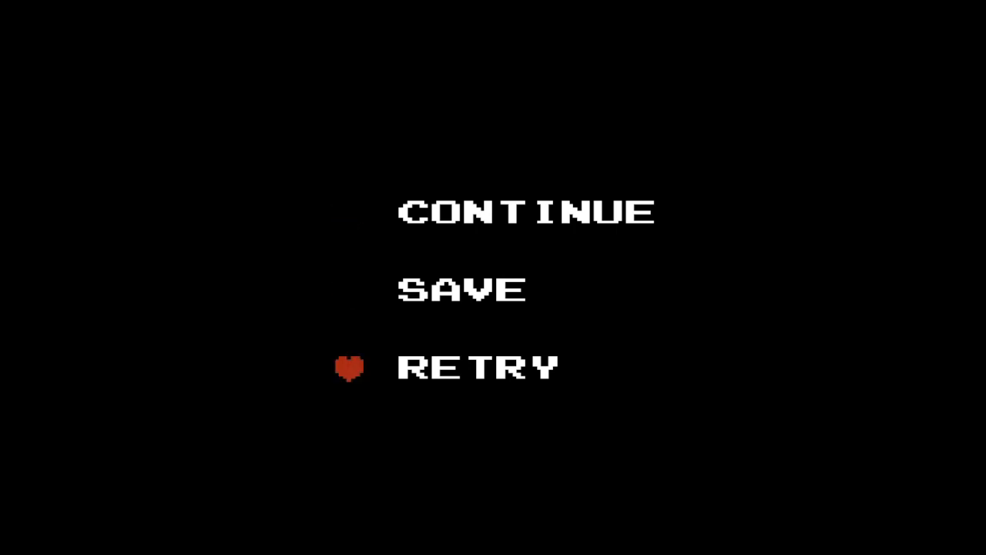
{"action": "key", "text": "Up"}
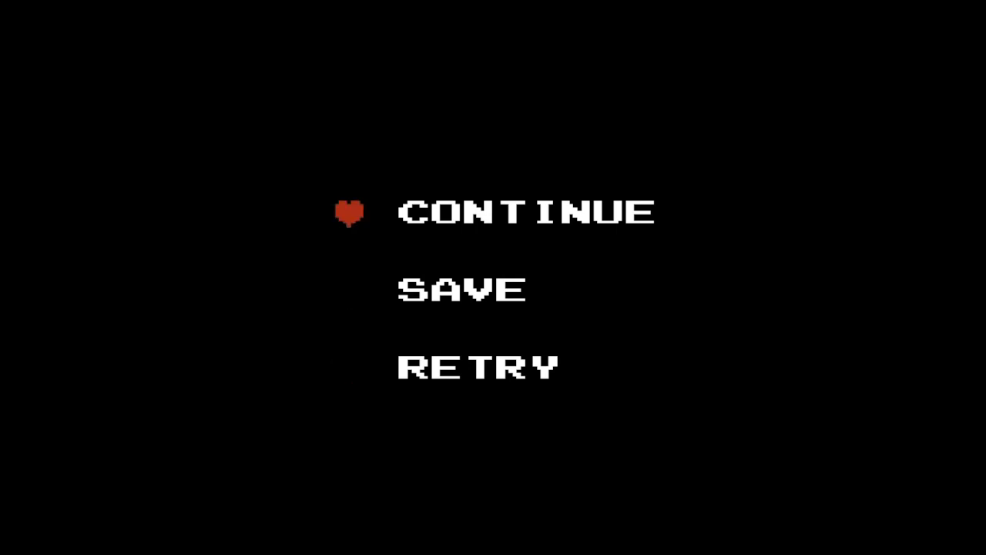
{"action": "key", "text": "Down"}
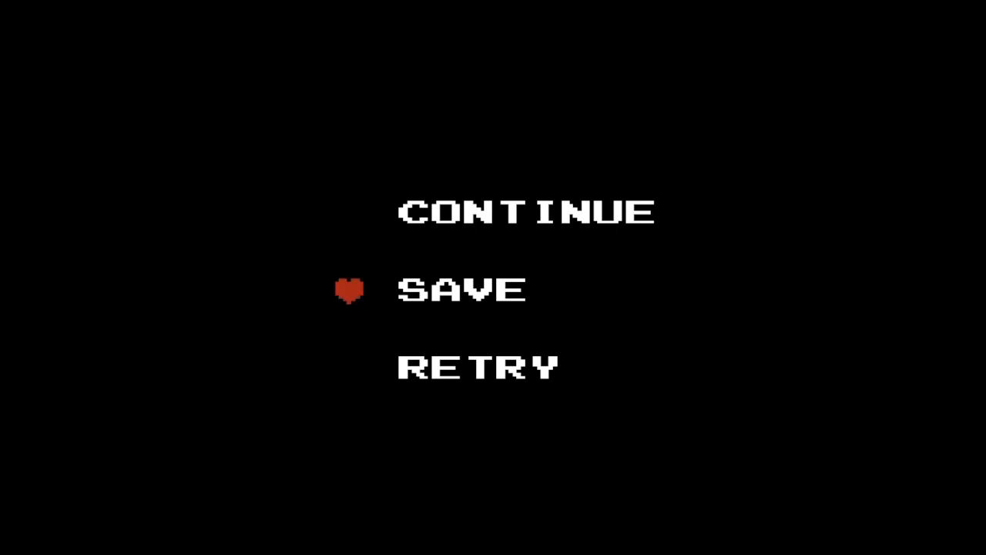
{"action": "key", "text": "Down"}
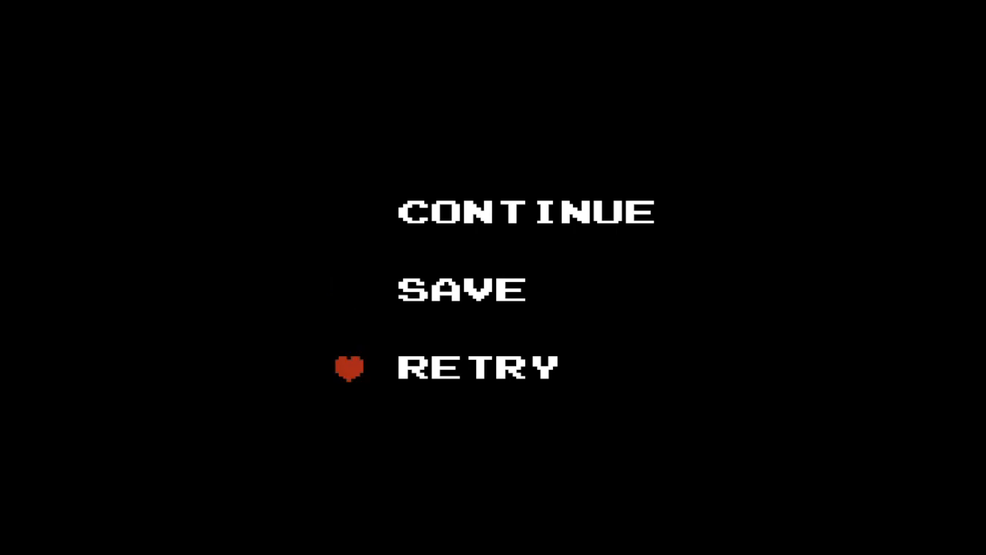